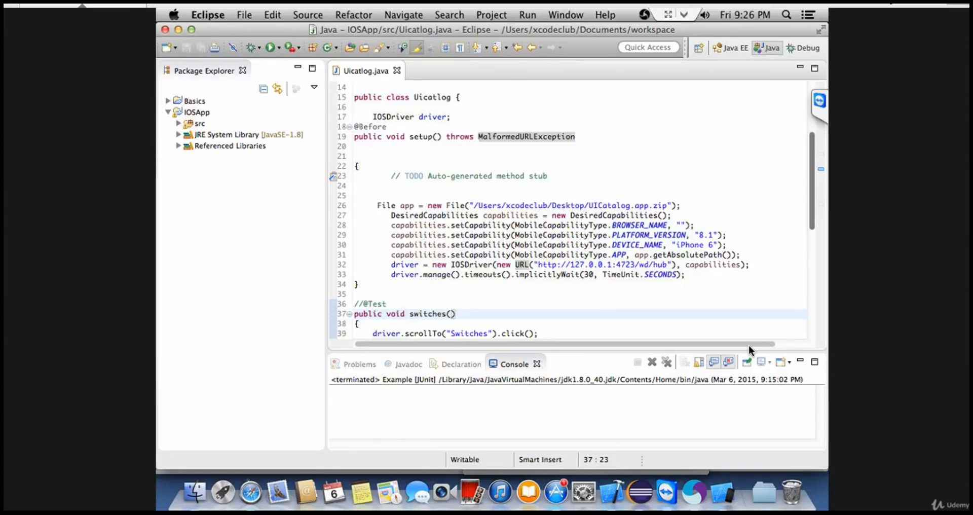
Create a Java class named Safaribrowser in IOSApp's src folder and open it.
click(456, 313)
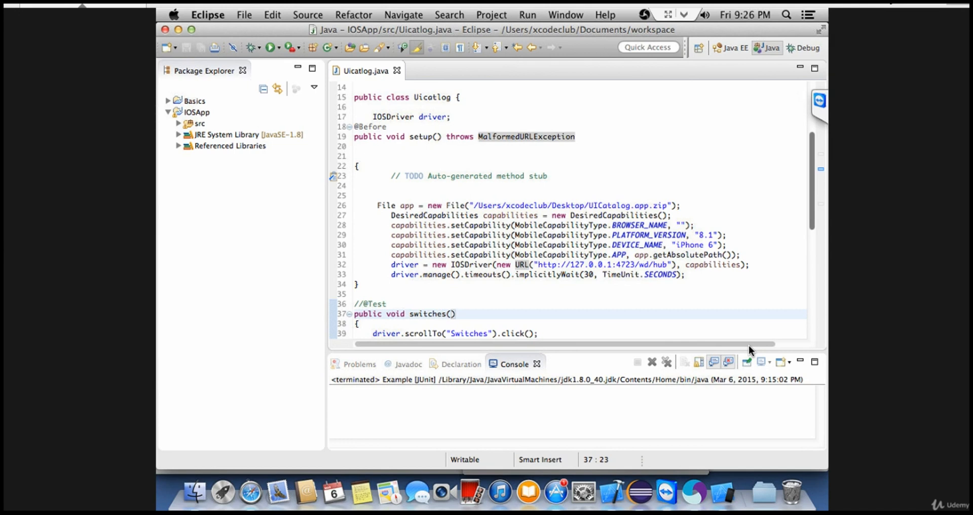
mouse_move(739, 493)
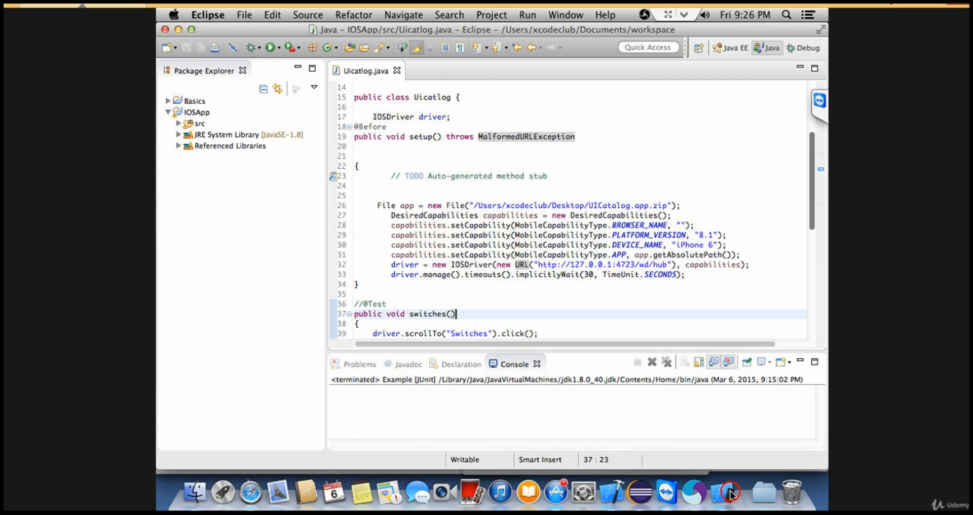
click(729, 491)
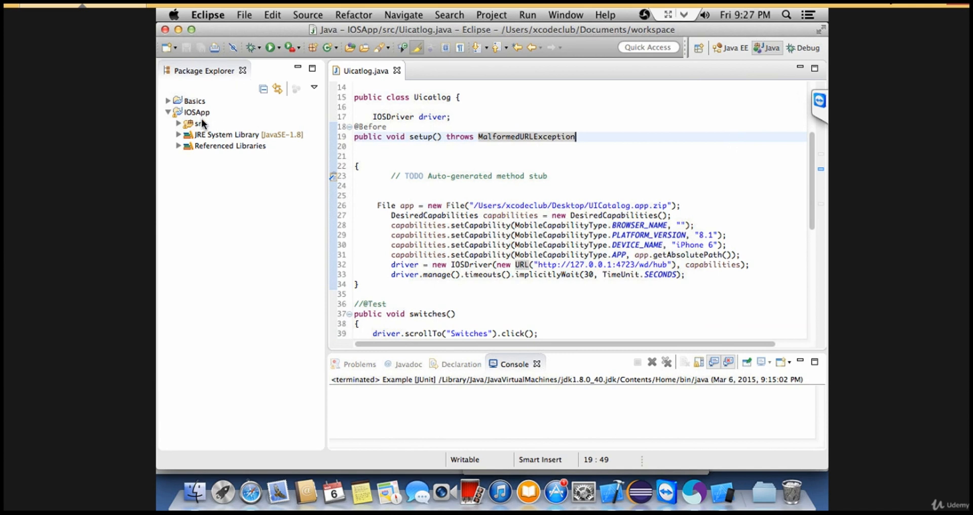
click(198, 123)
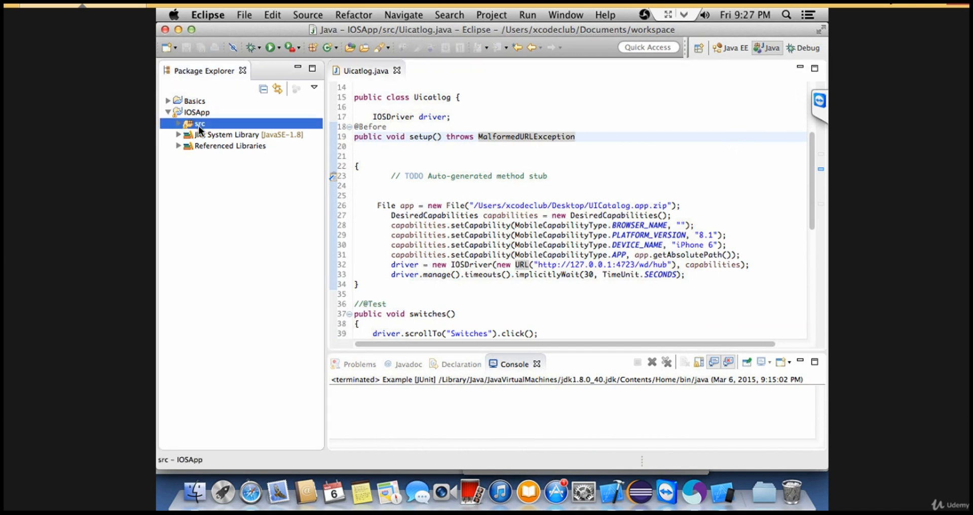
right_click(199, 124)
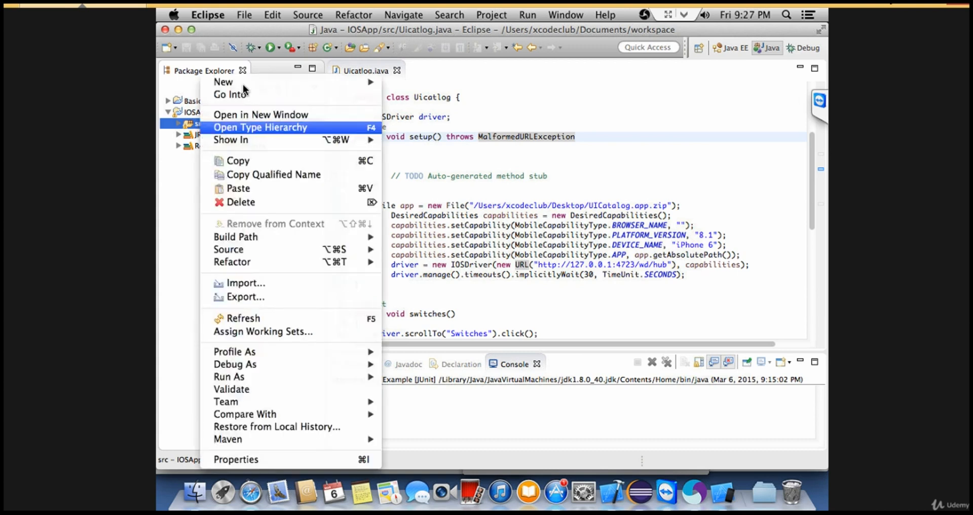
mouse_move(223, 81)
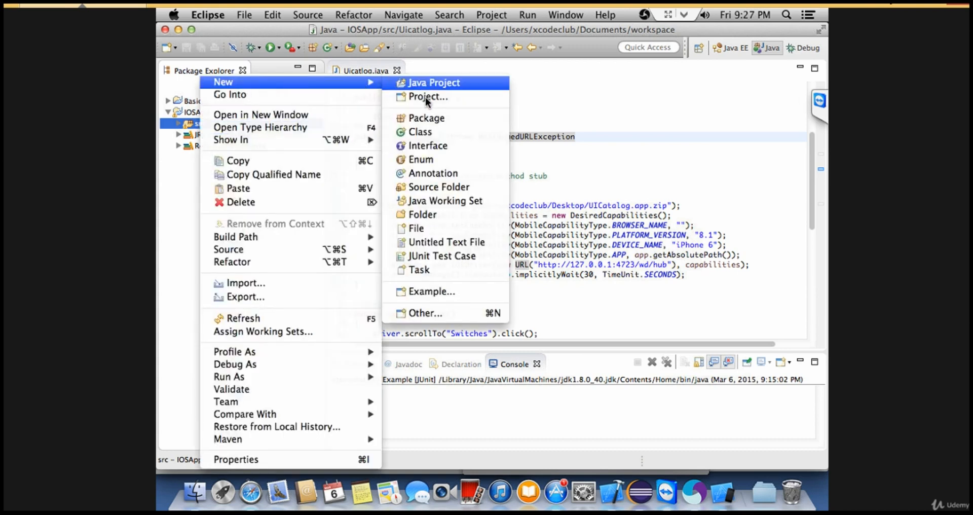
mouse_move(420, 132)
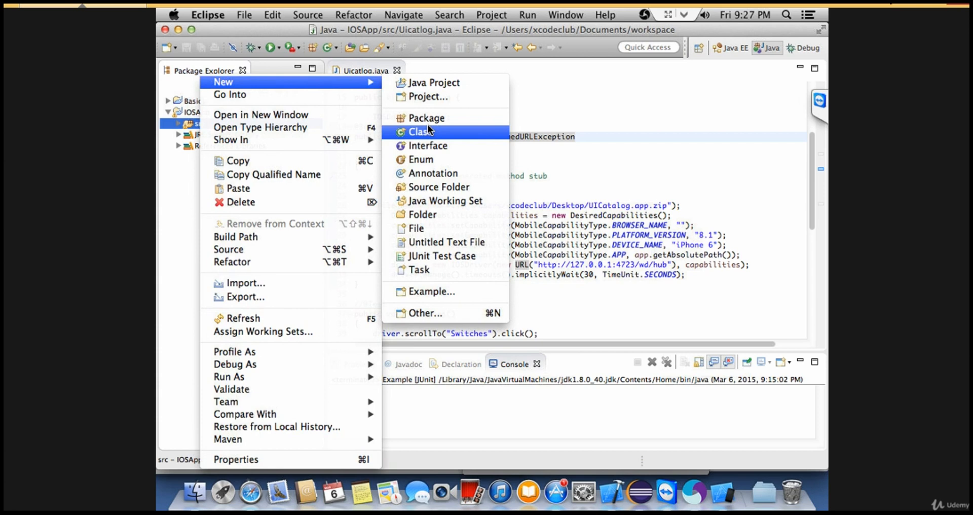
mouse_move(434, 133)
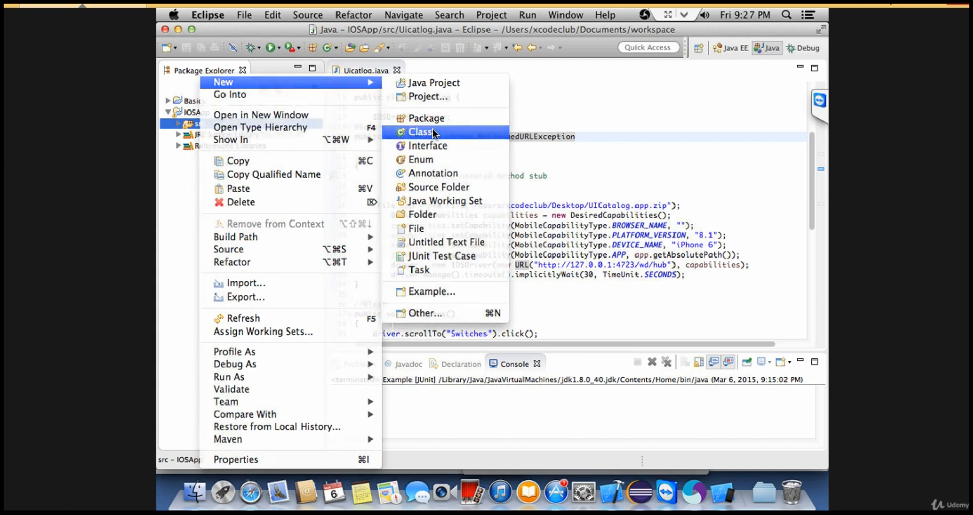
click(418, 132)
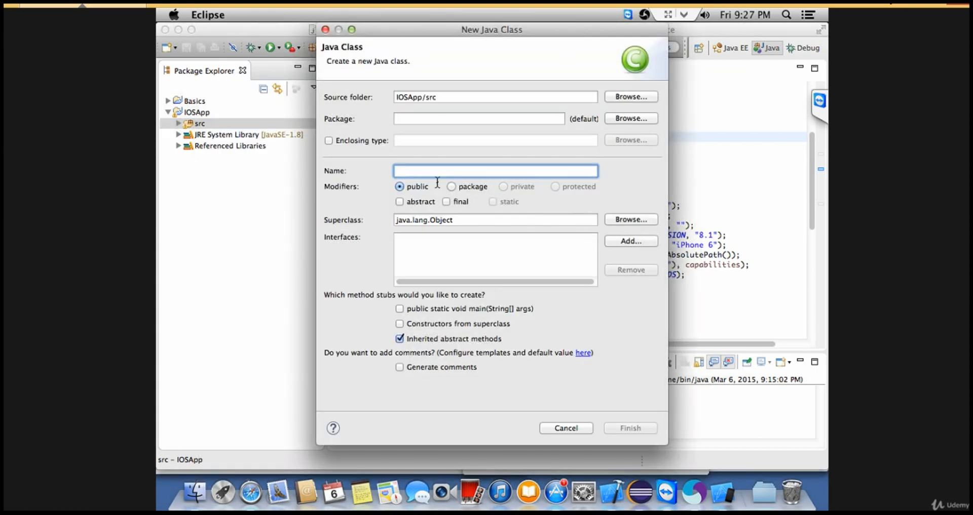
text(Safari)
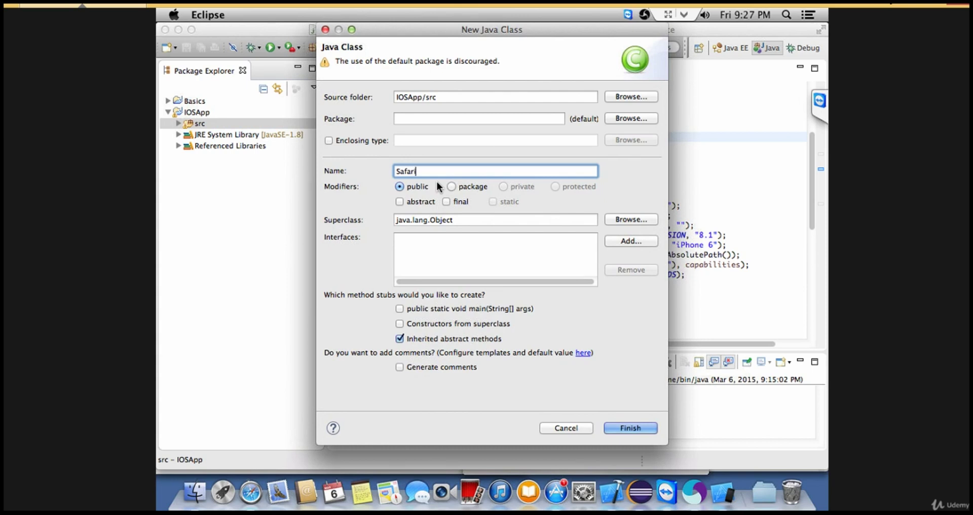
text(browser)
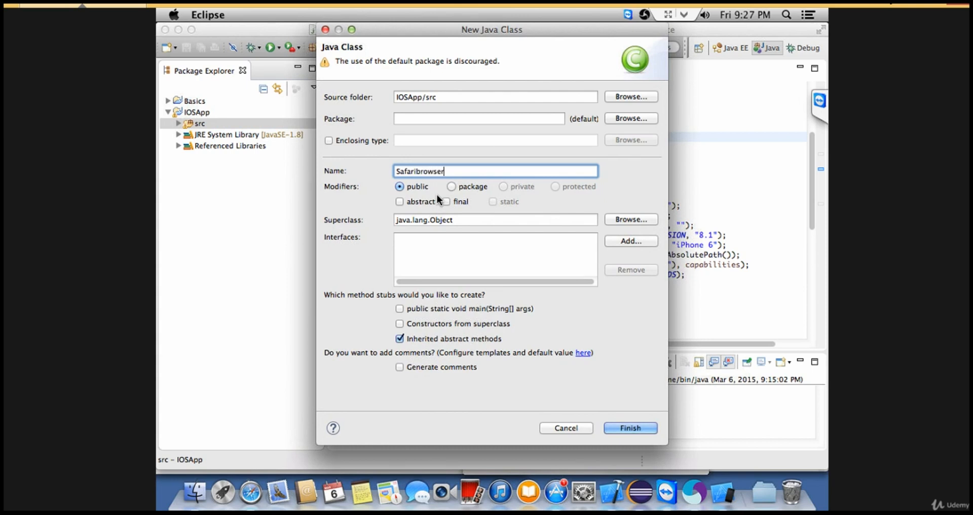
click(630, 428)
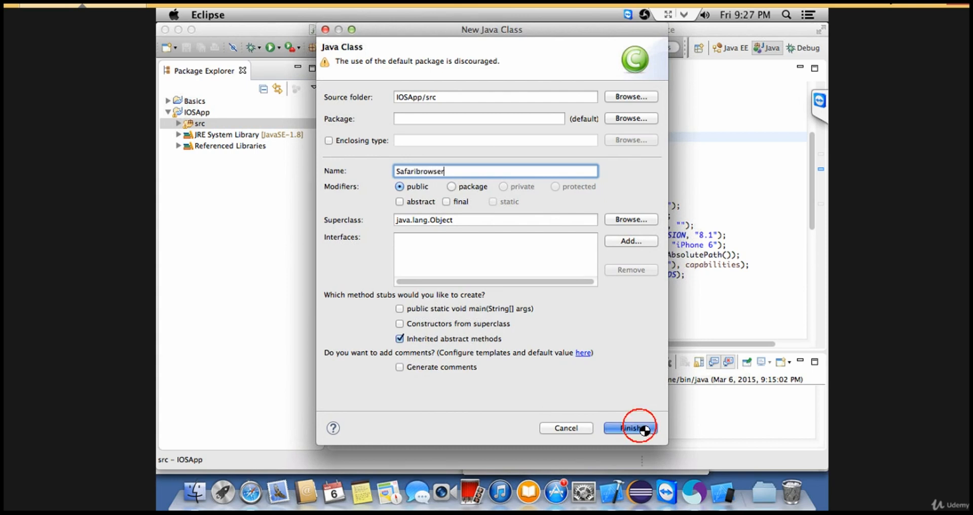
click(631, 427)
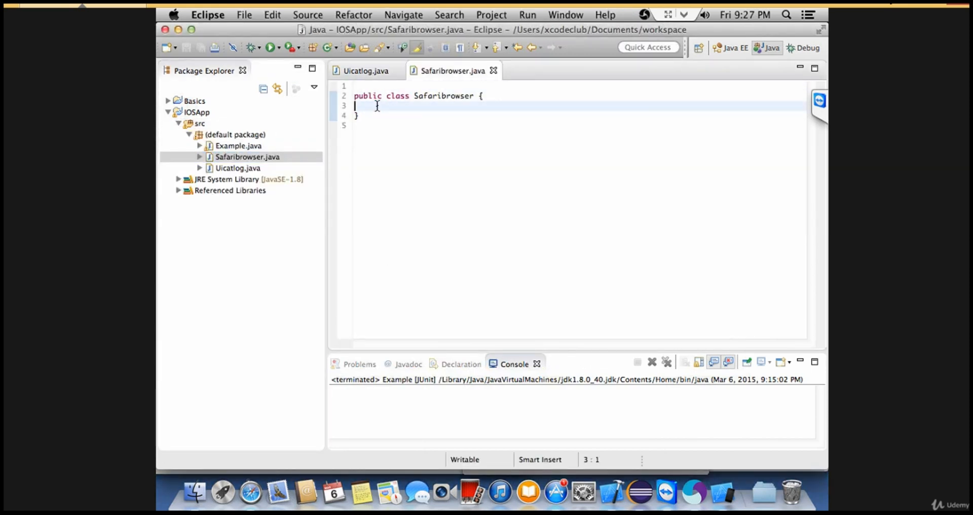
text(@Test)
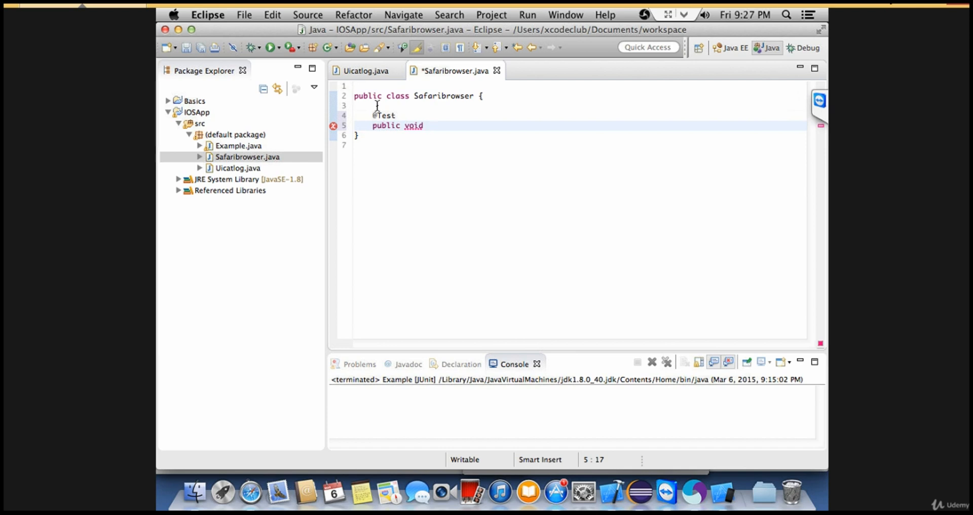
text(brows(){})
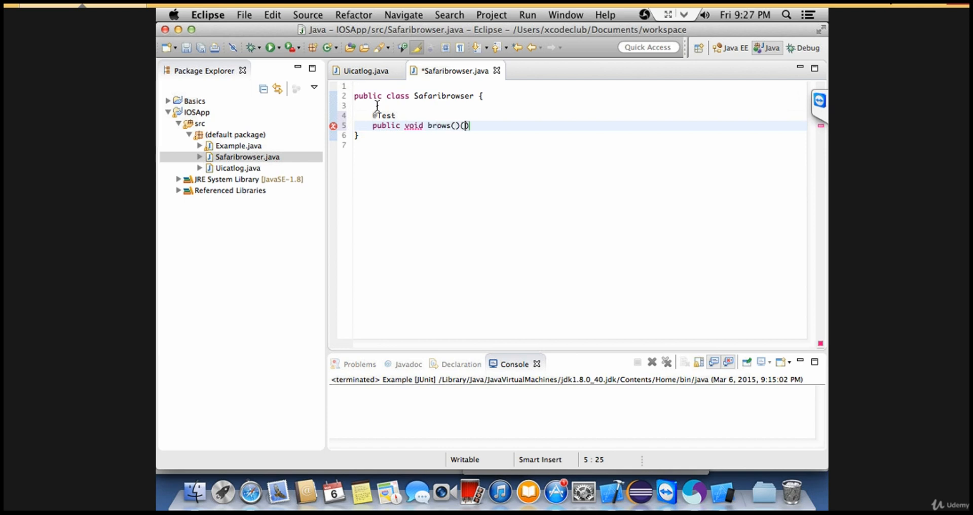
text(()
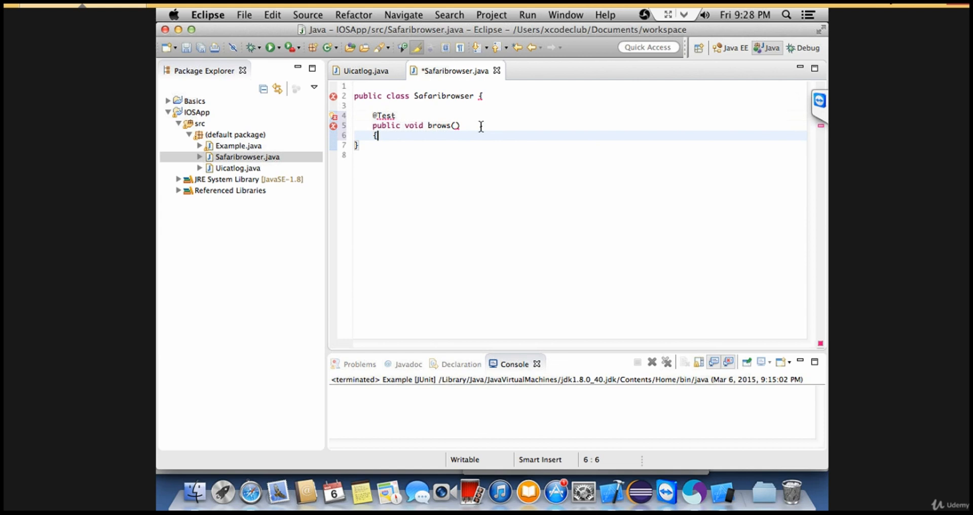
key(Return)
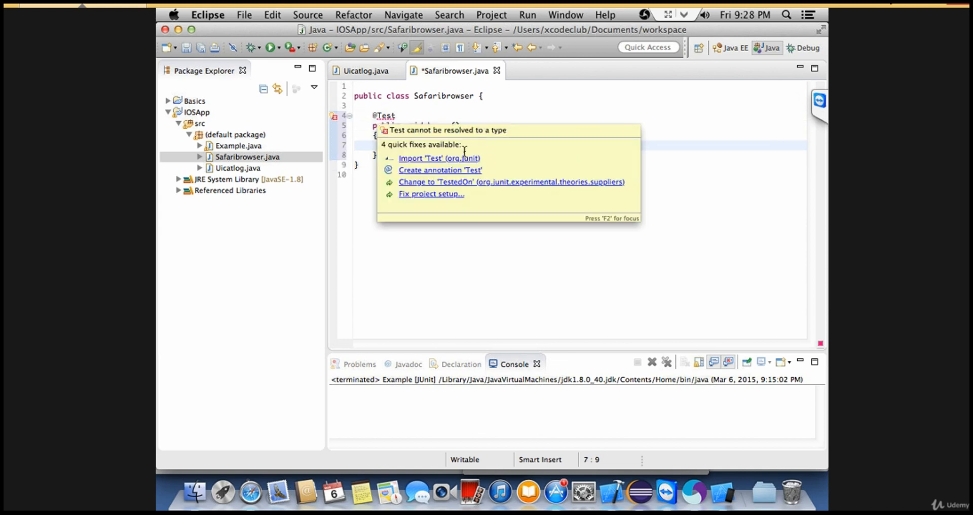
click(439, 157)
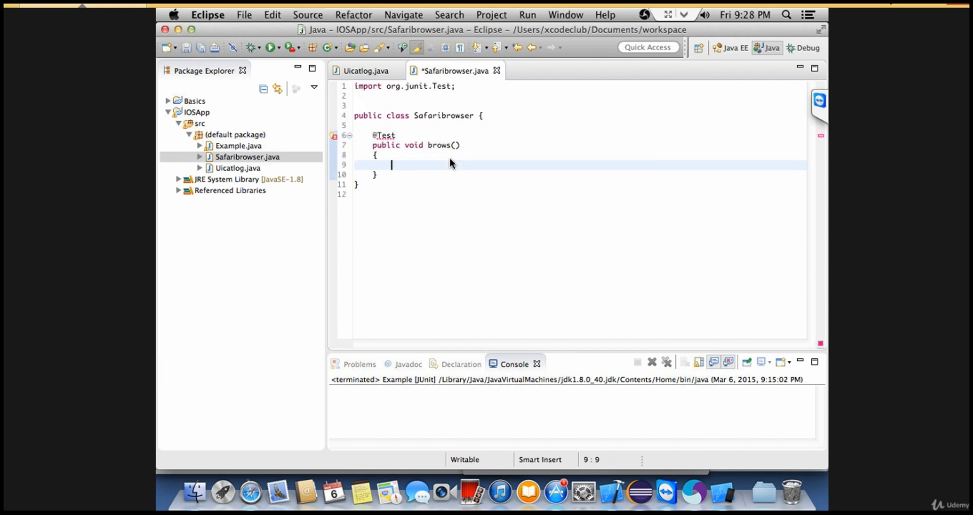
Declare DesiredCapabilities dc=new DesiredCapabilities() in brows(), importing org.openqa.selenium.remote.DesiredCapabilities.
text(De)
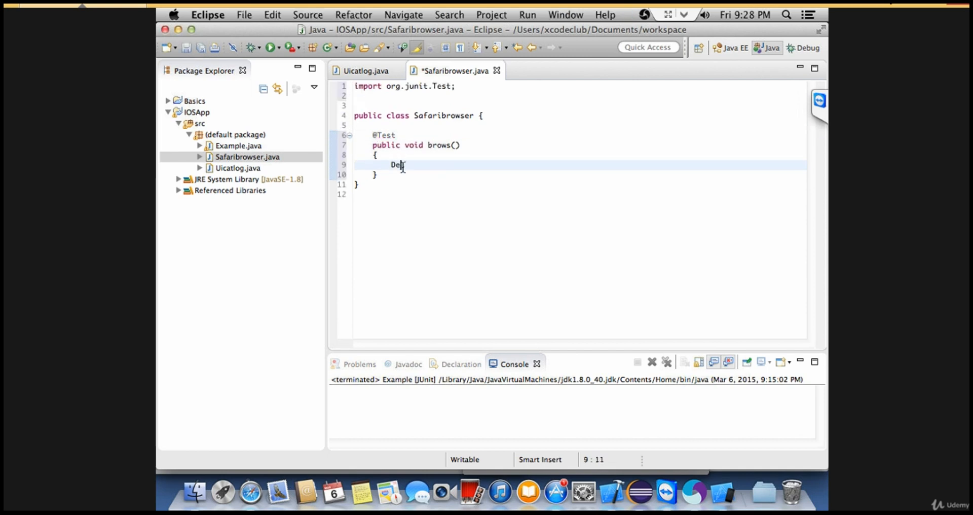
text(siredCapa)
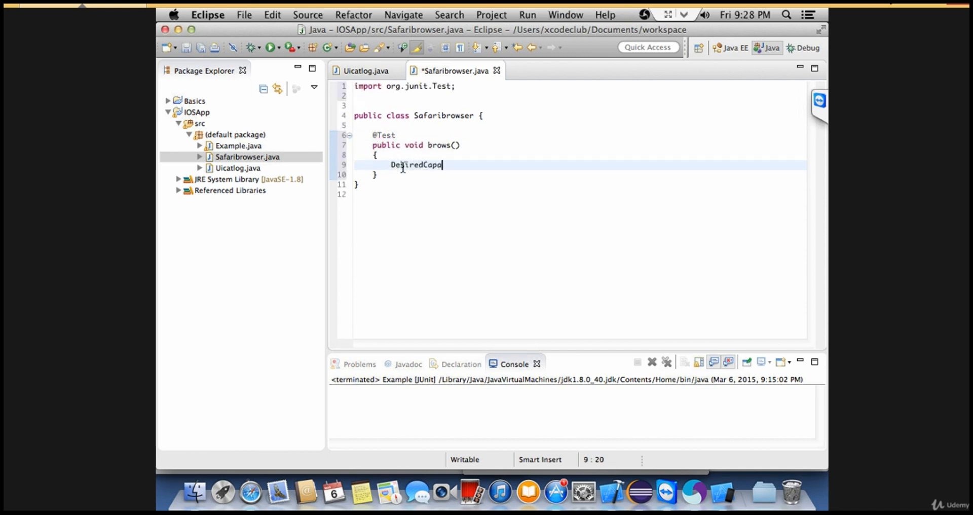
text(bilites)
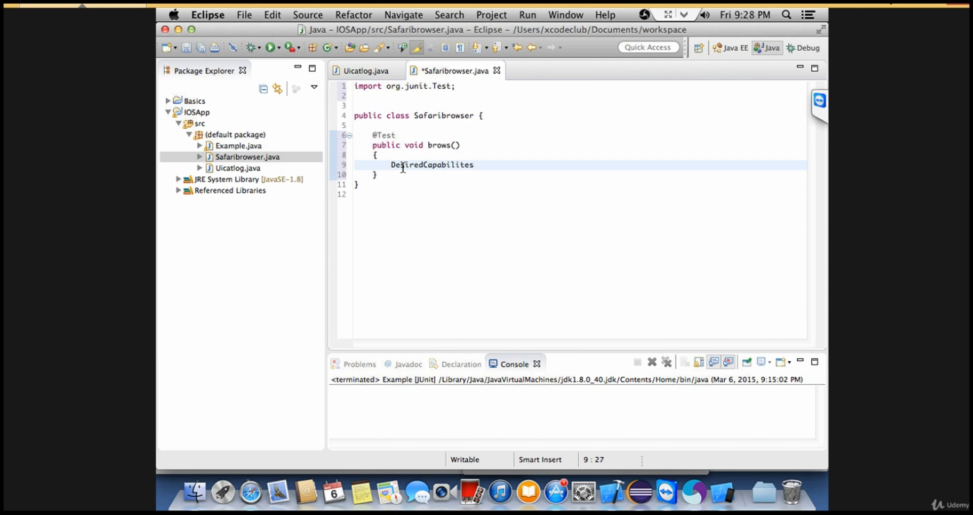
text(dc=new De)
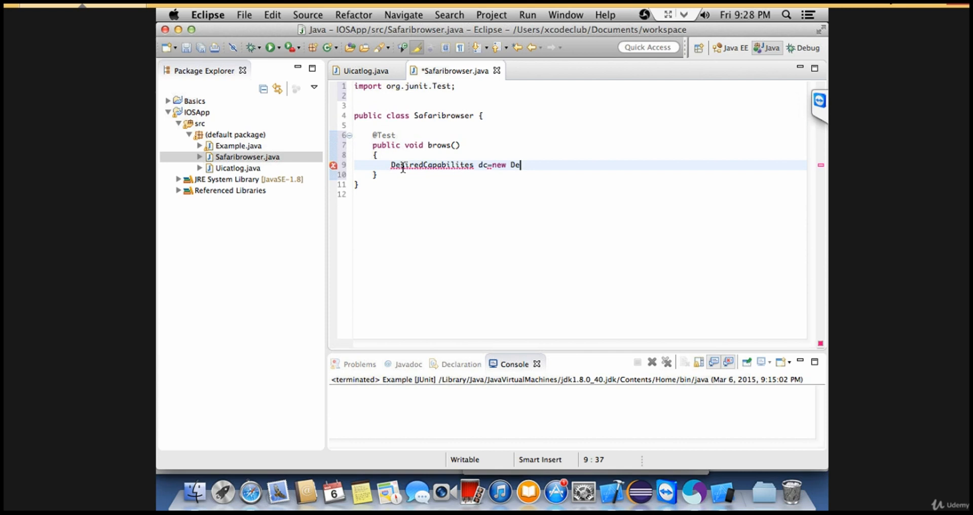
text(siredCapabilitieS();)
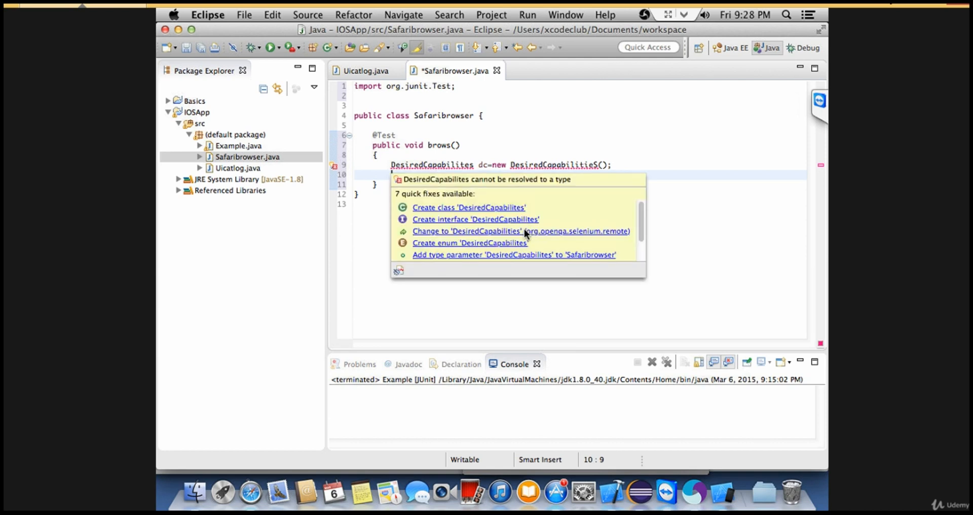
click(520, 231)
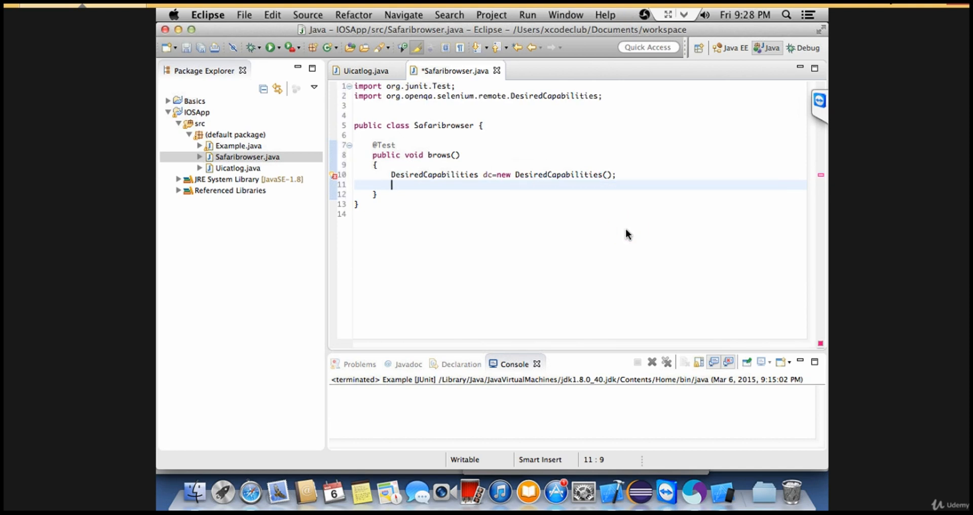
Add dc.setCapability(MobileCapabilityType.BROWSER_NAME, "safari") to brows().
text(dc.)
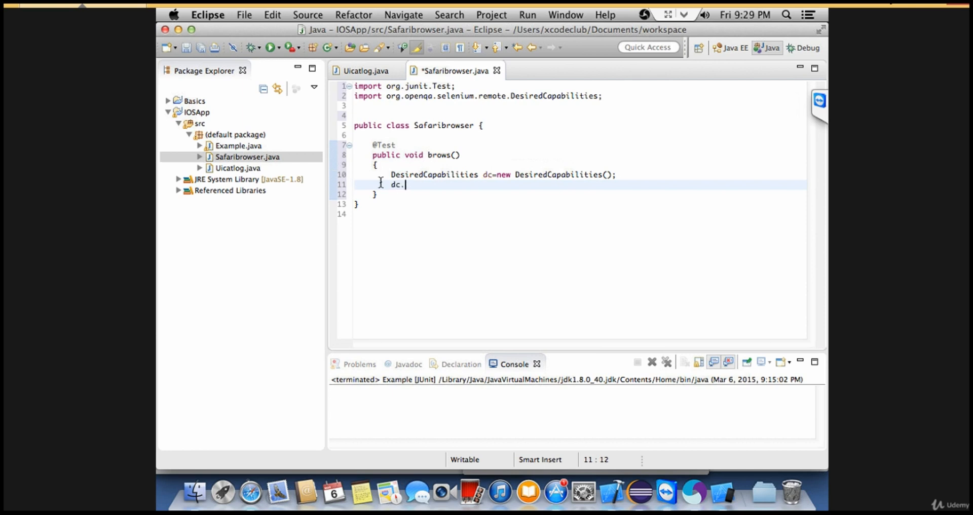
text(s)
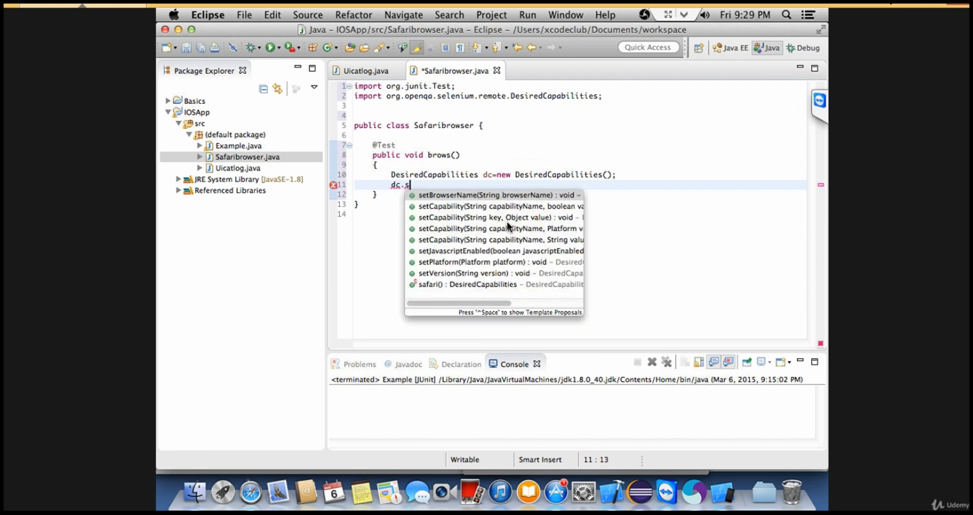
mouse_move(488, 231)
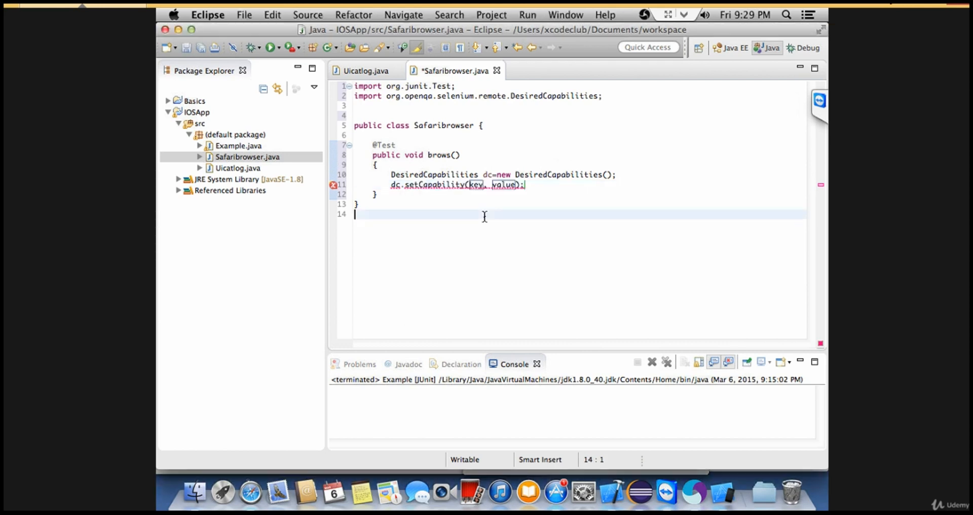
click(478, 185)
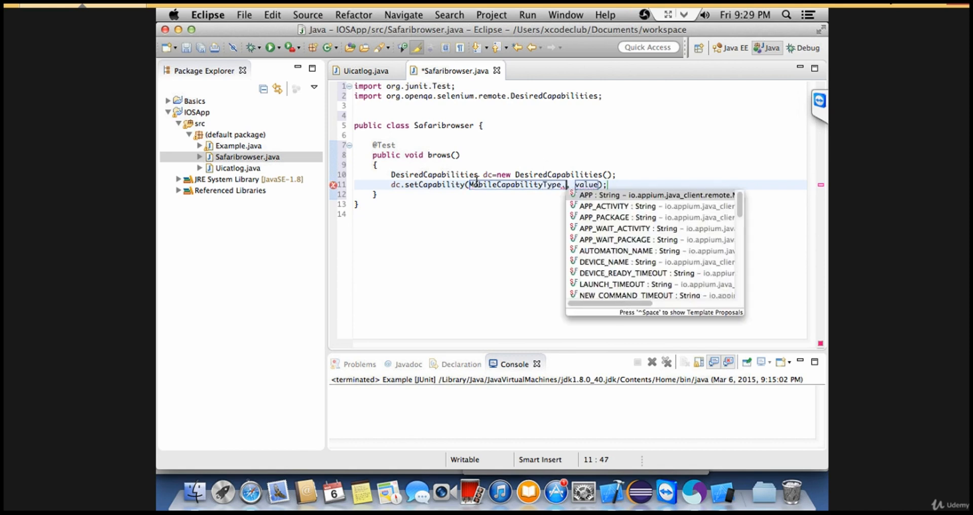
text(b)
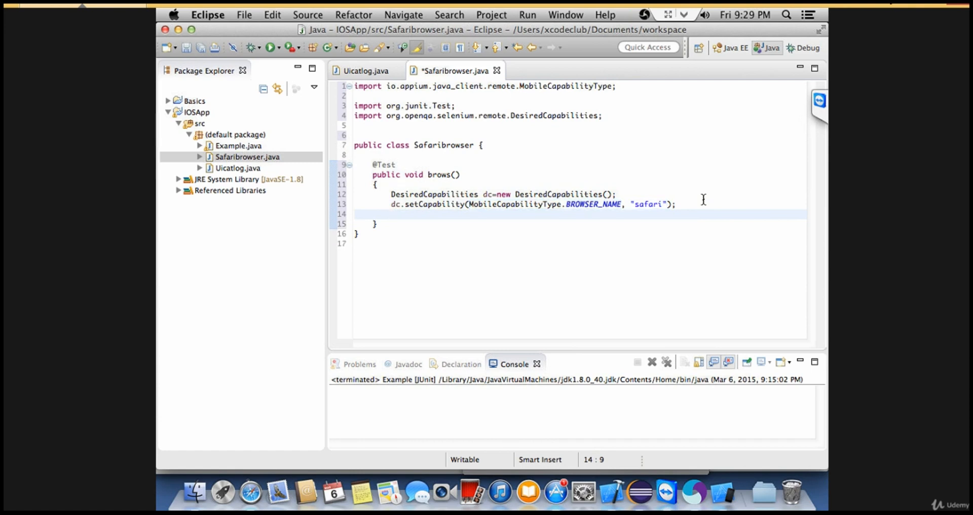
click(390, 214)
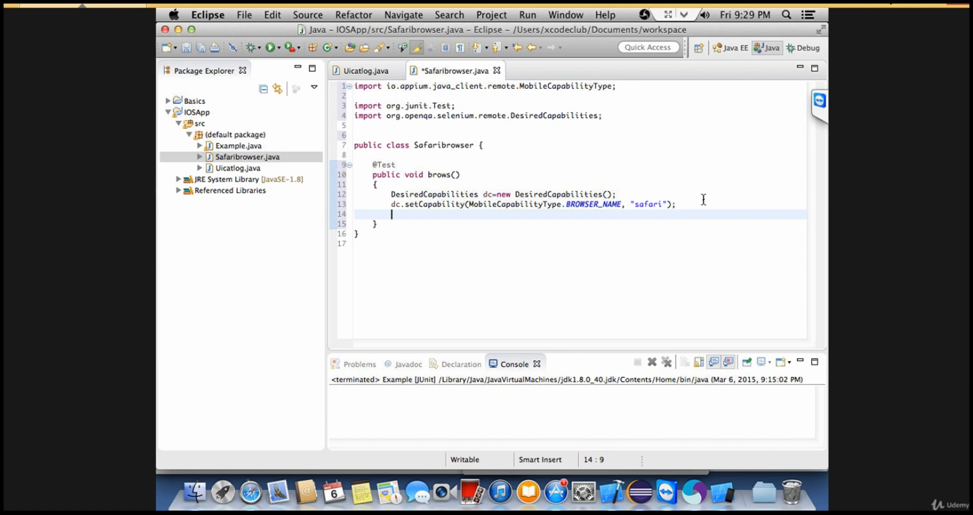
Add dc.setCapability(MobileCapabilityType.PLATFORM_VERSION, "8.1") below the browser-name line.
text(dc.)
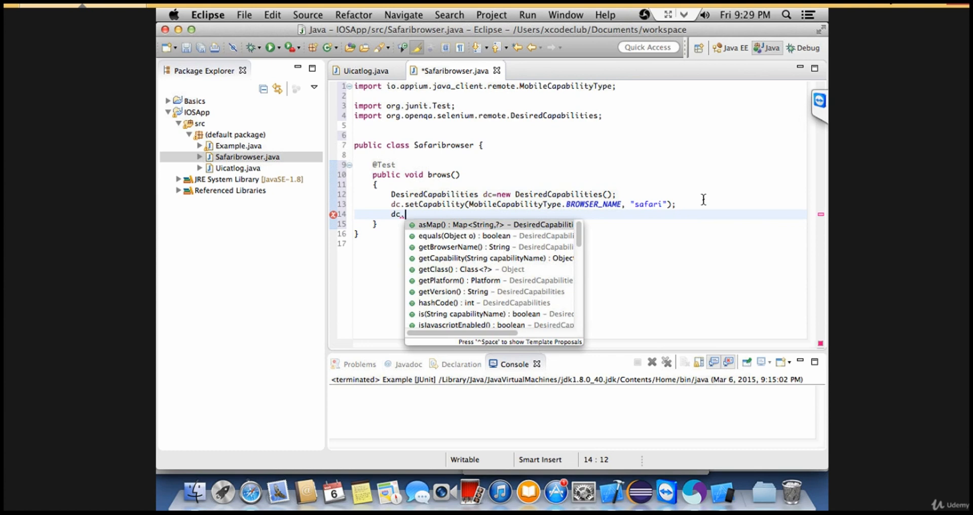
text(s)
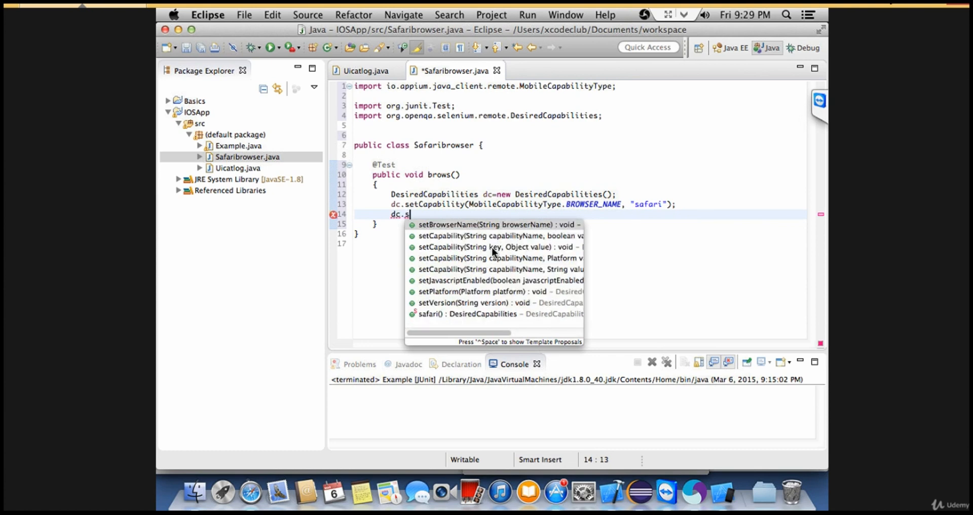
click(499, 247)
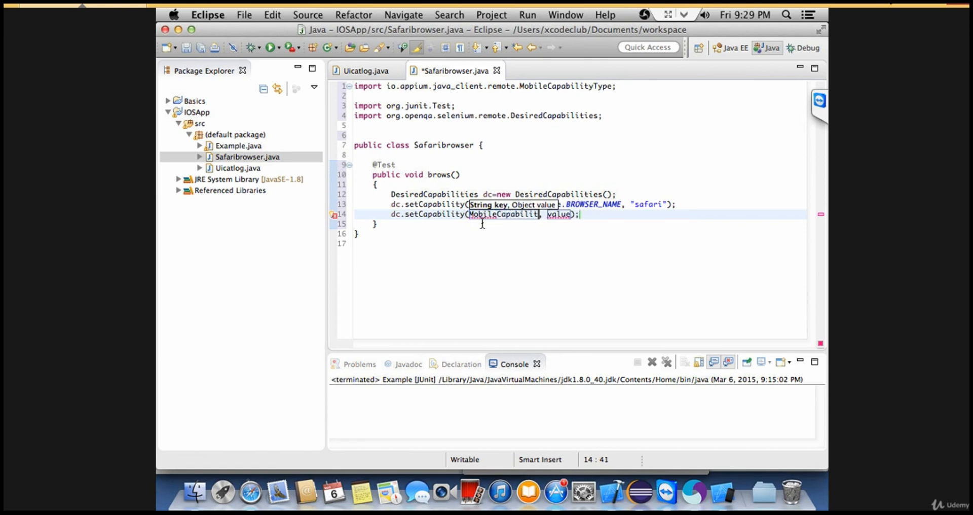
text(Type.)
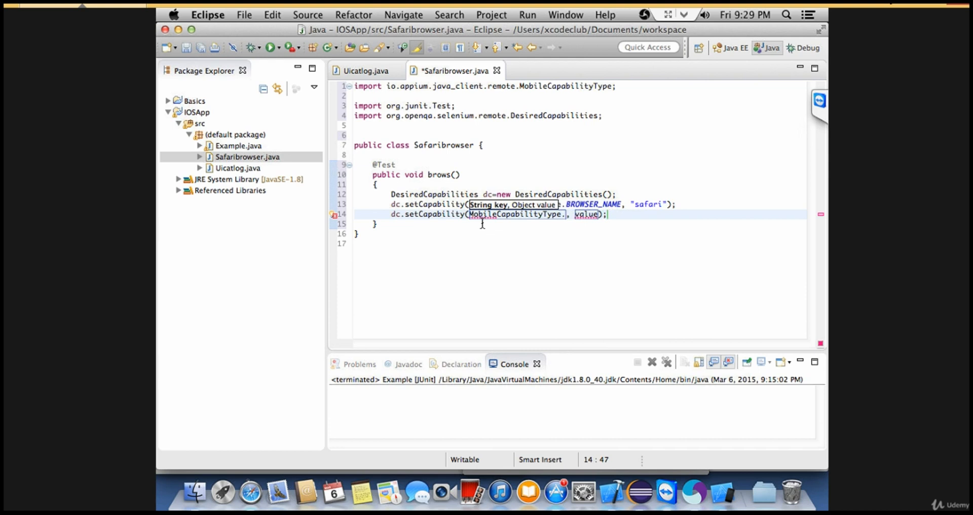
text(s)
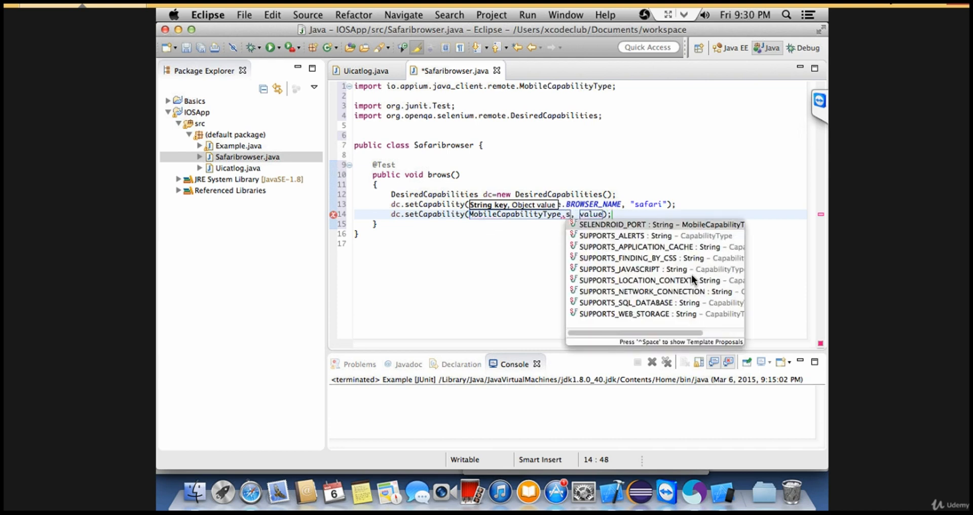
text(p)
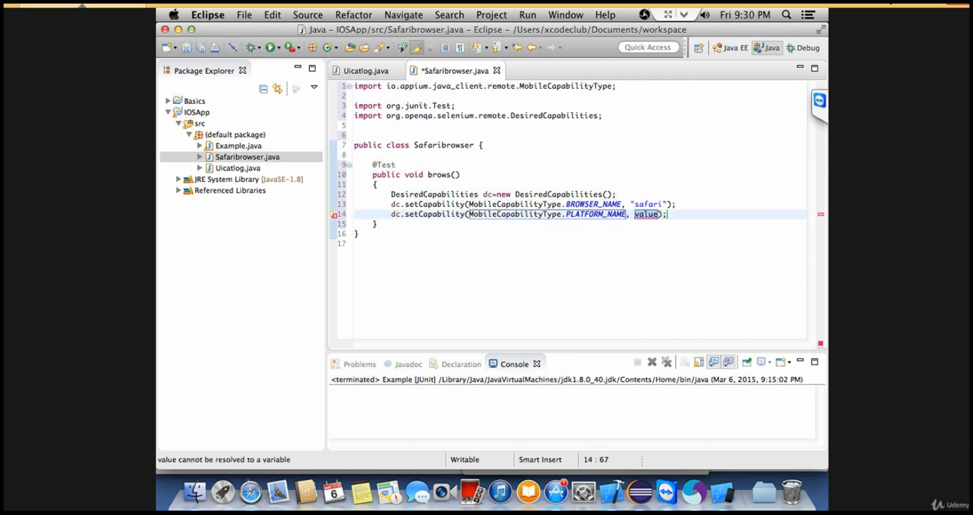
click(247, 156)
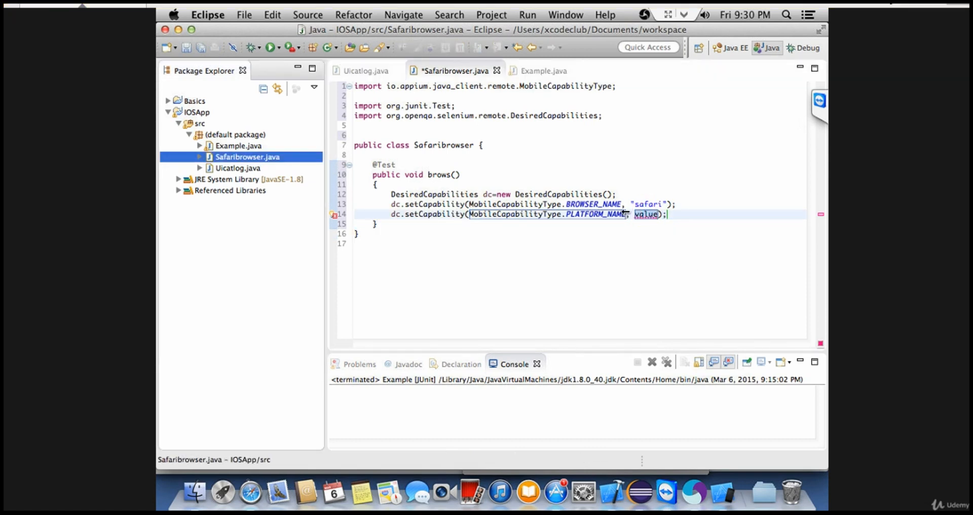
click(641, 224)
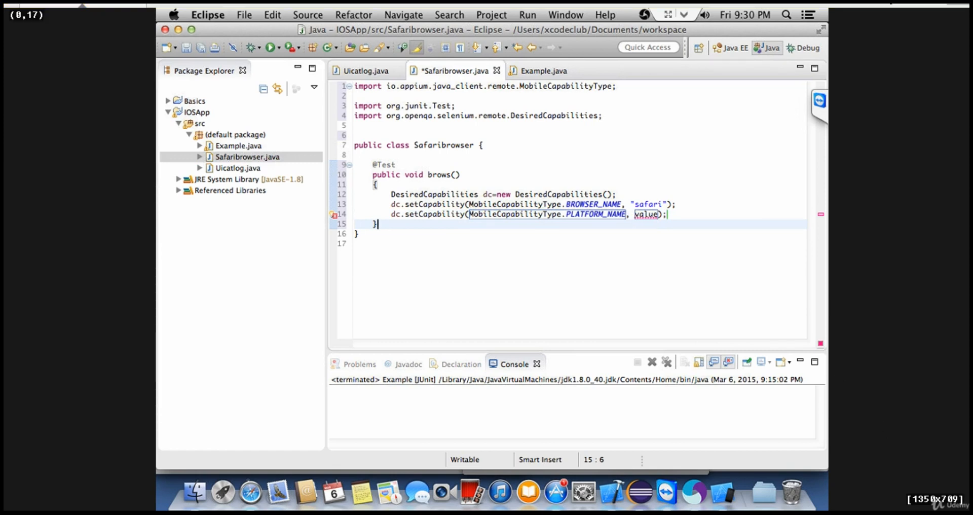
click(568, 70)
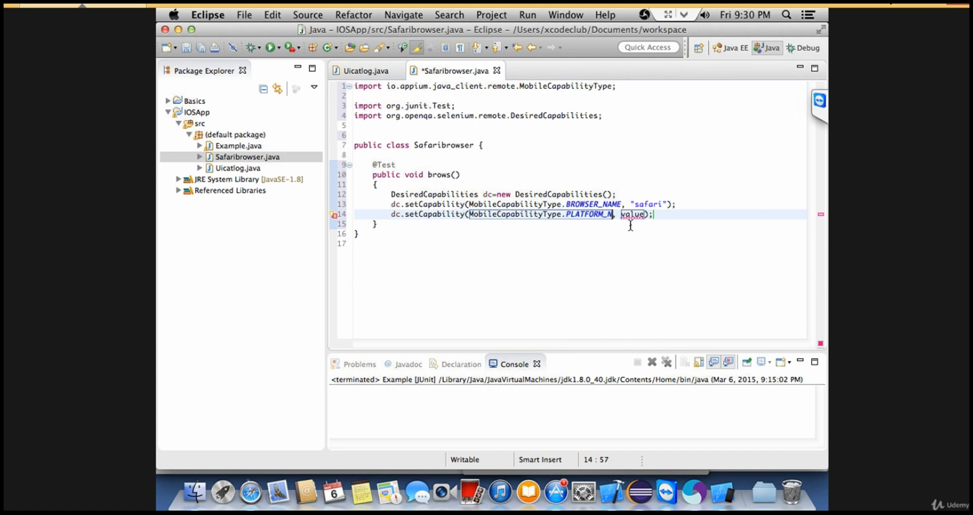
key(BackSpace)
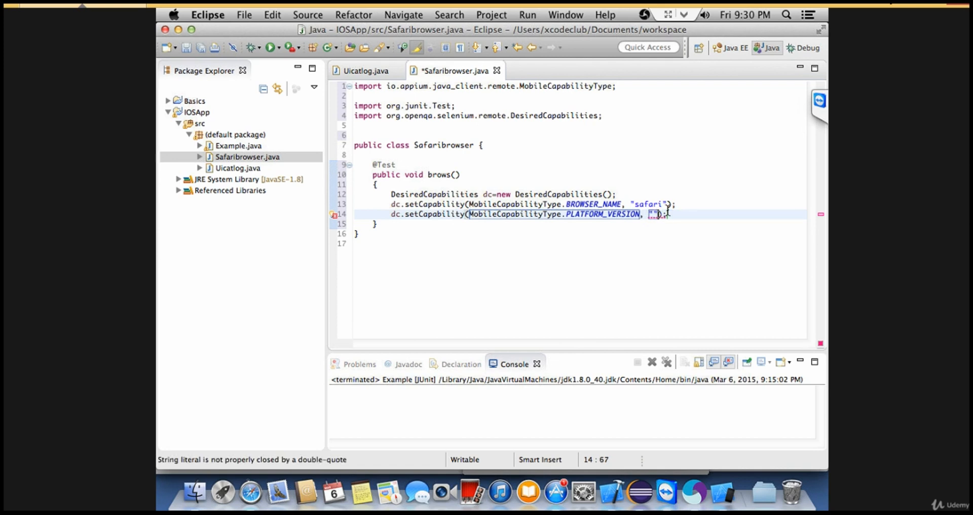
text(8)
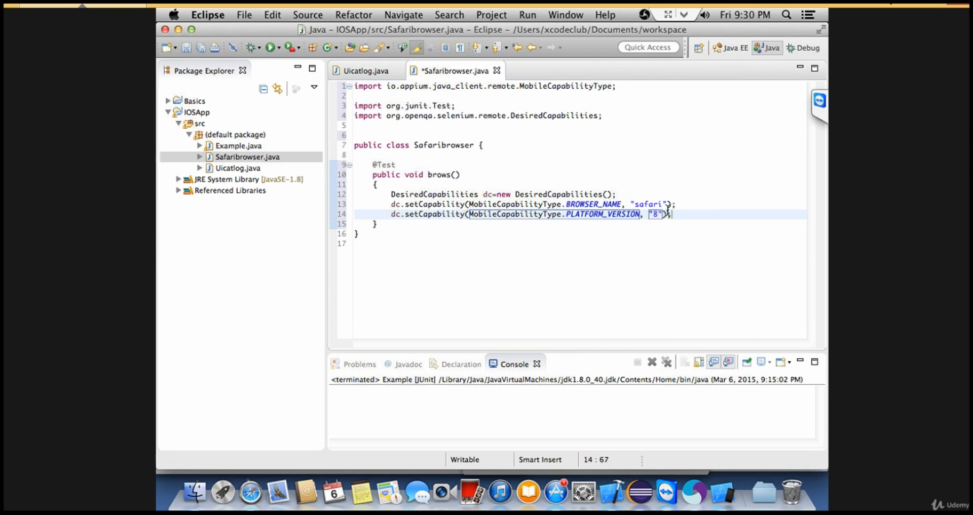
text(.1)
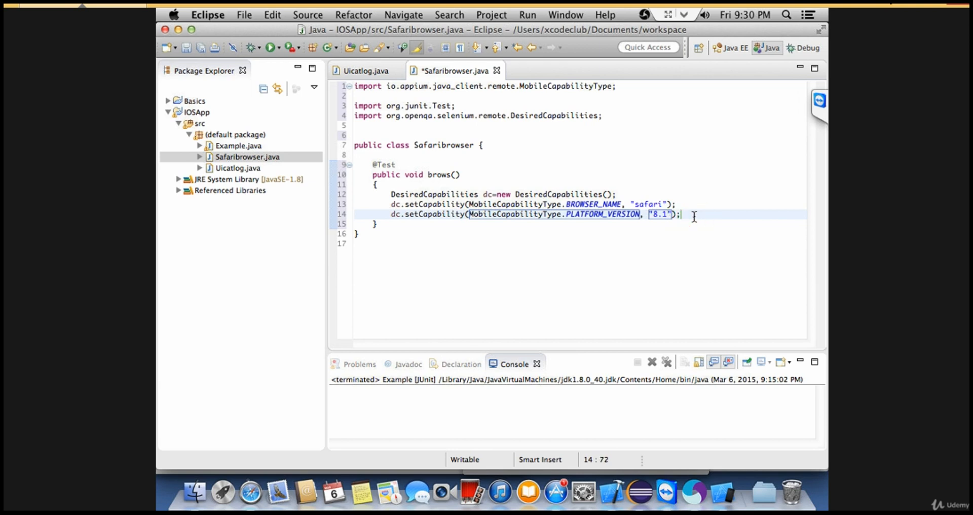
Add dc.setCapability(MobileCapabilityType.DEVICE_NAME, "iphone 5") followed by a blank line.
key(Return)
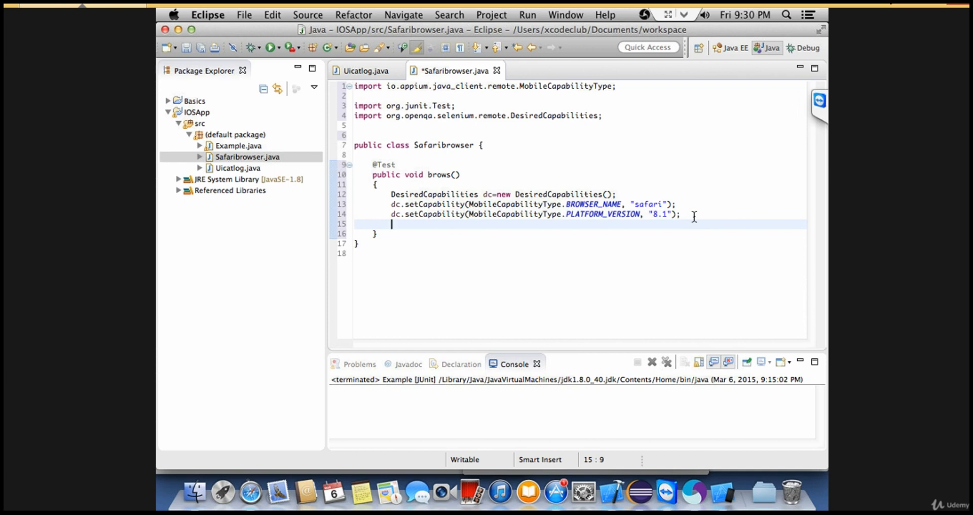
text(dc.)
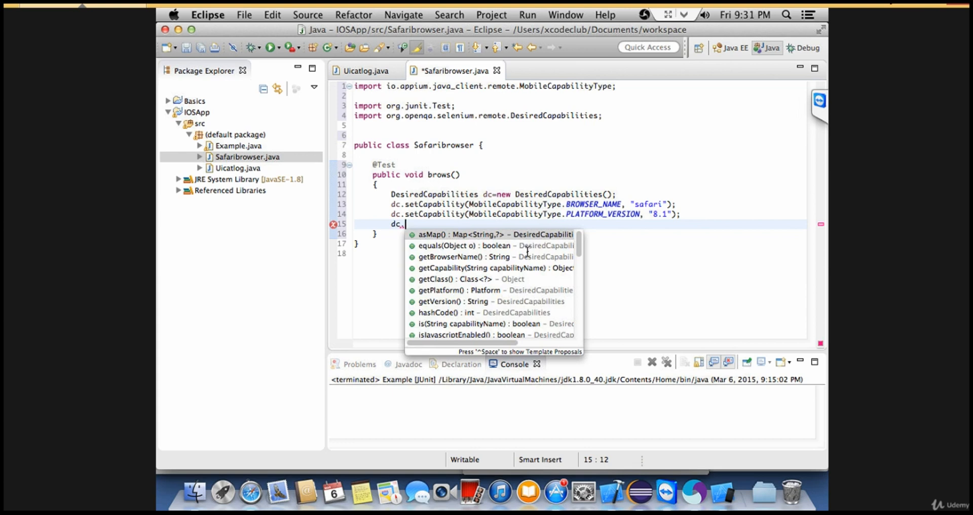
mouse_move(528, 255)
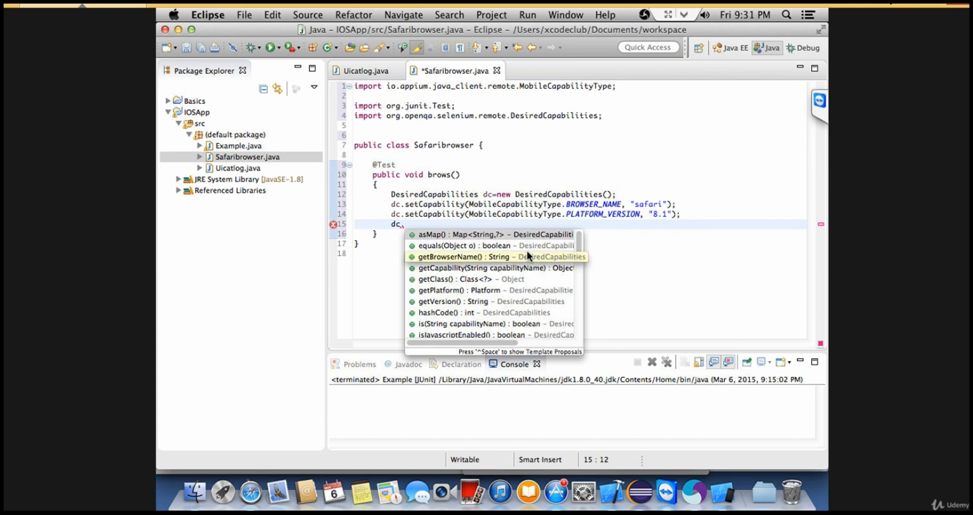
key(Backspace)
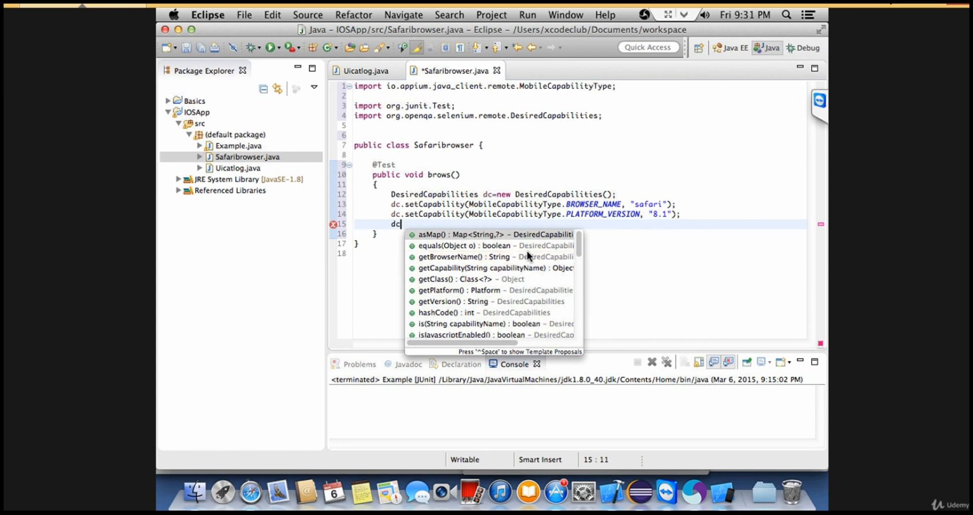
text(.s)
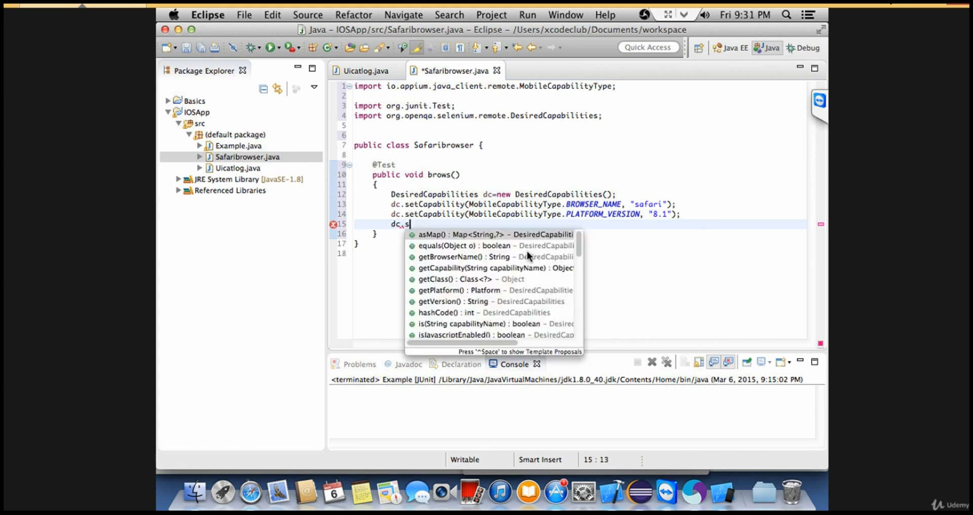
text(etCapability(key, value);)
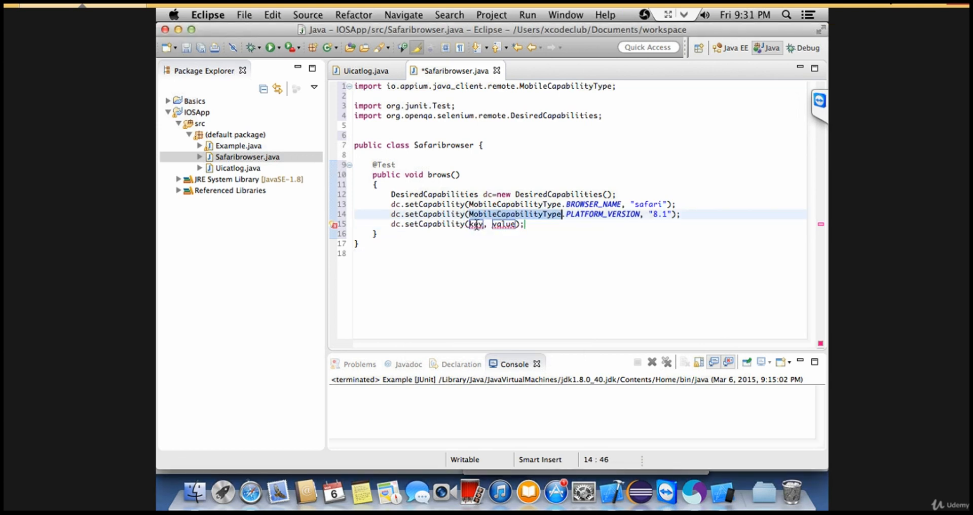
mouse_move(500, 187)
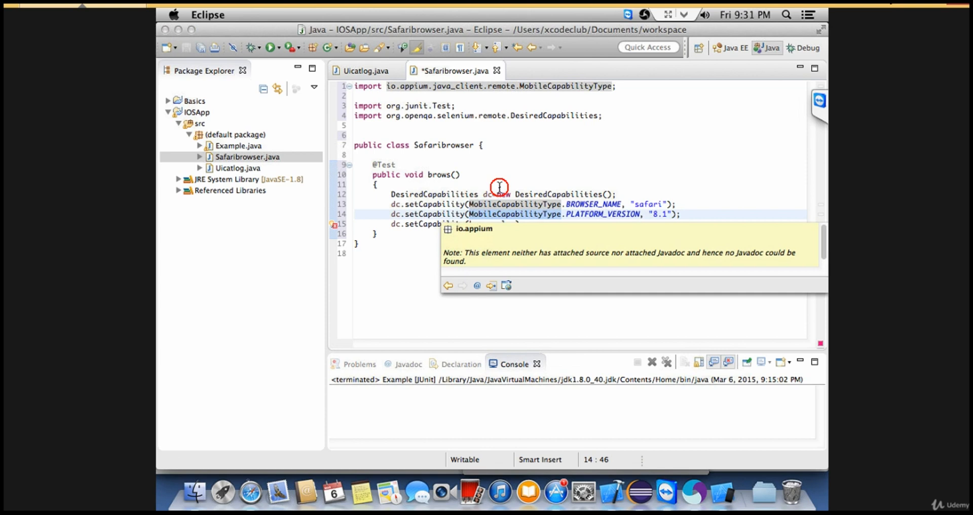
click(475, 224)
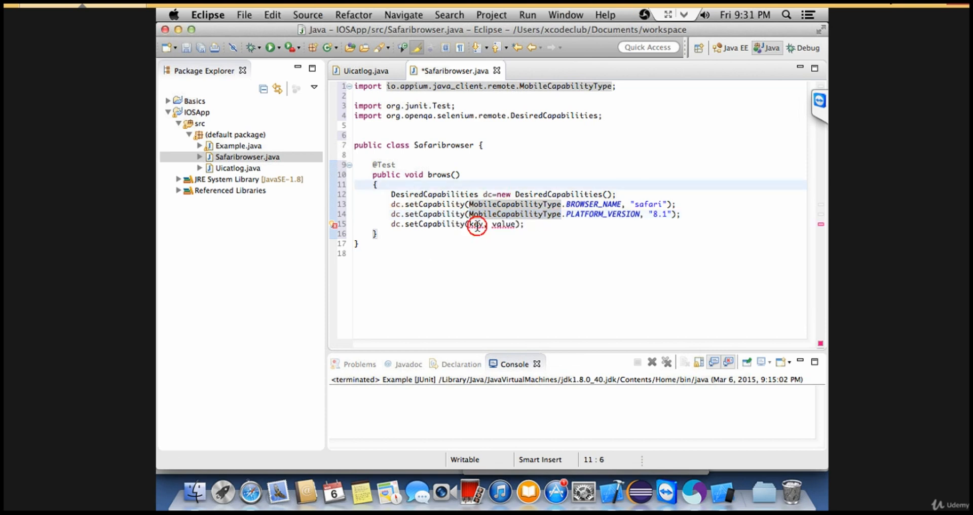
text(MobileCapabilityType.)
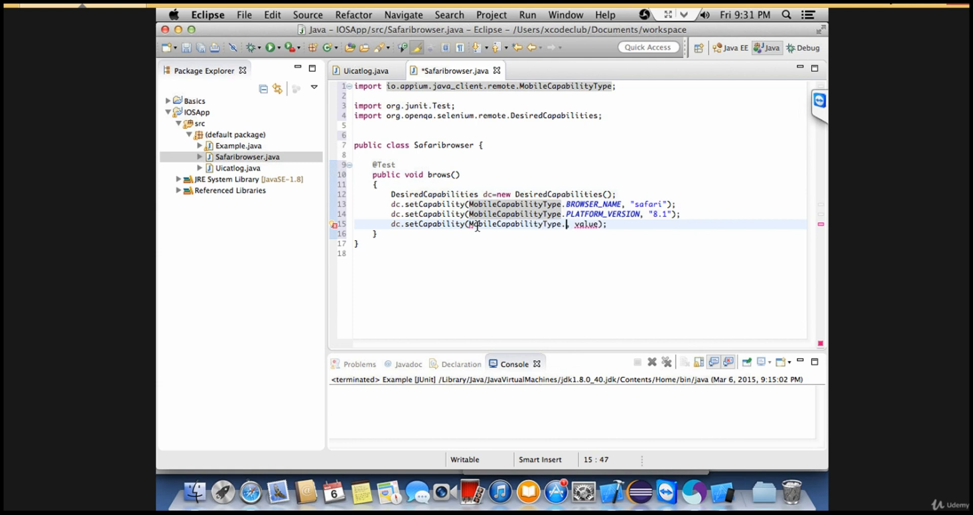
text(d)
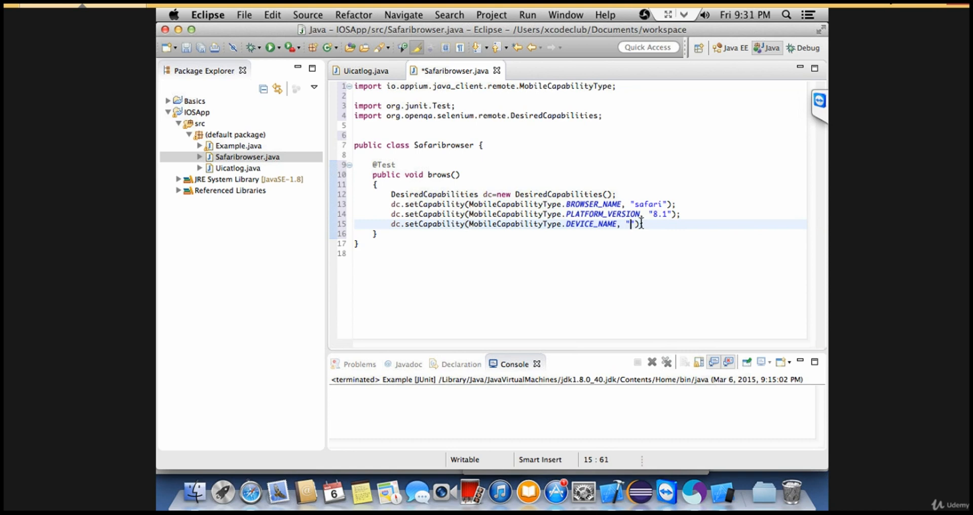
text(iphone 5)
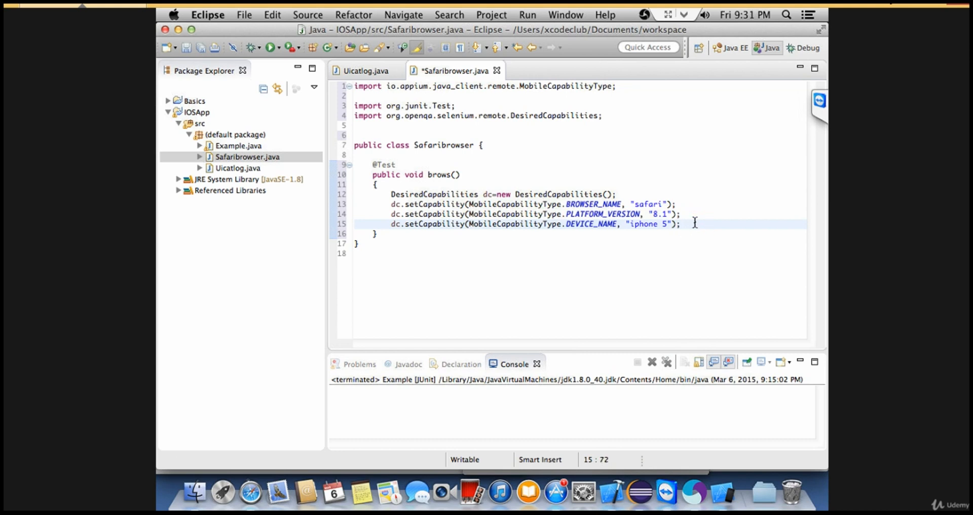
key(Return)
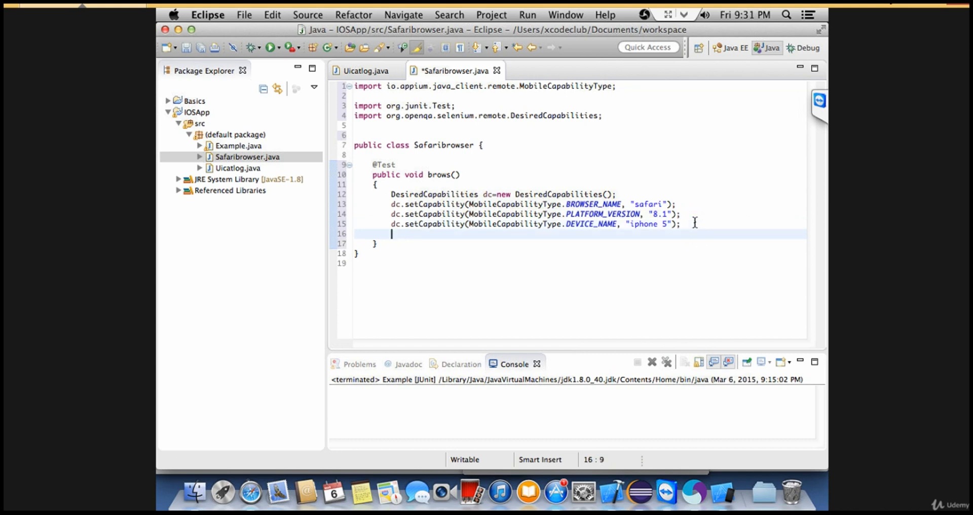
mouse_move(398, 208)
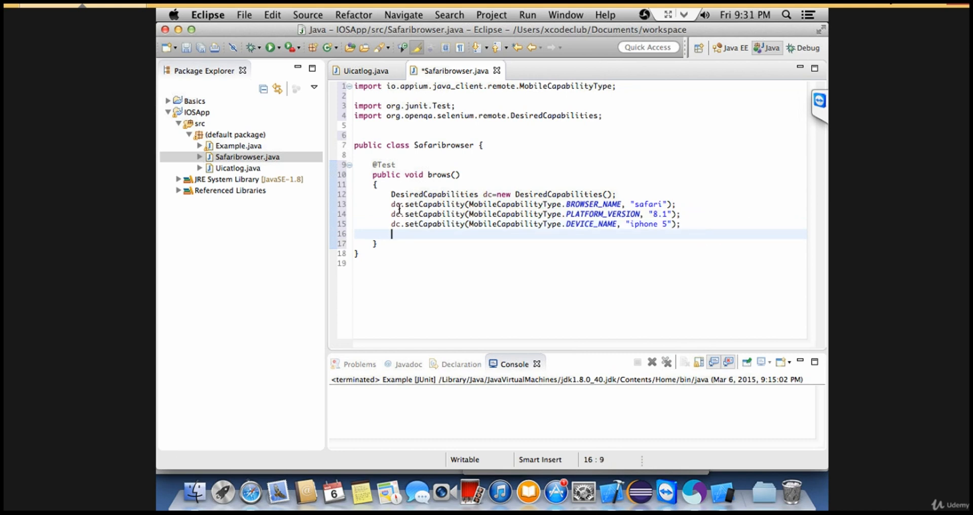
Copy Uicatlog's IOSDriver creation and 30-second implicit wait lines into brows().
drag(391, 204, 680, 224)
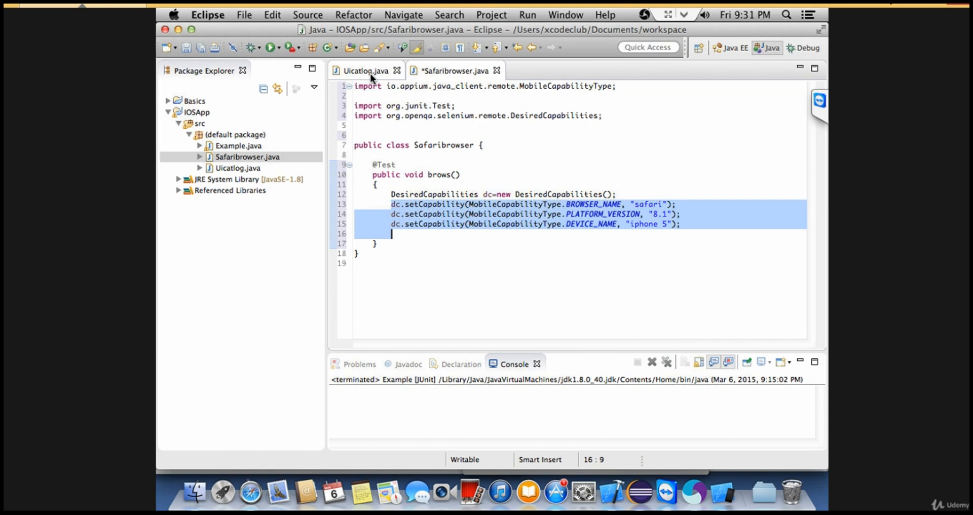
click(365, 70)
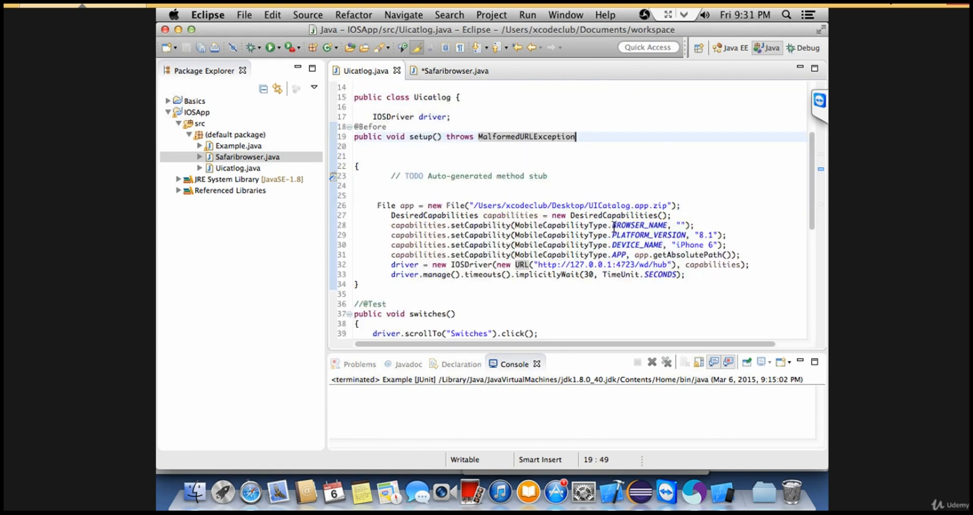
mouse_move(580, 209)
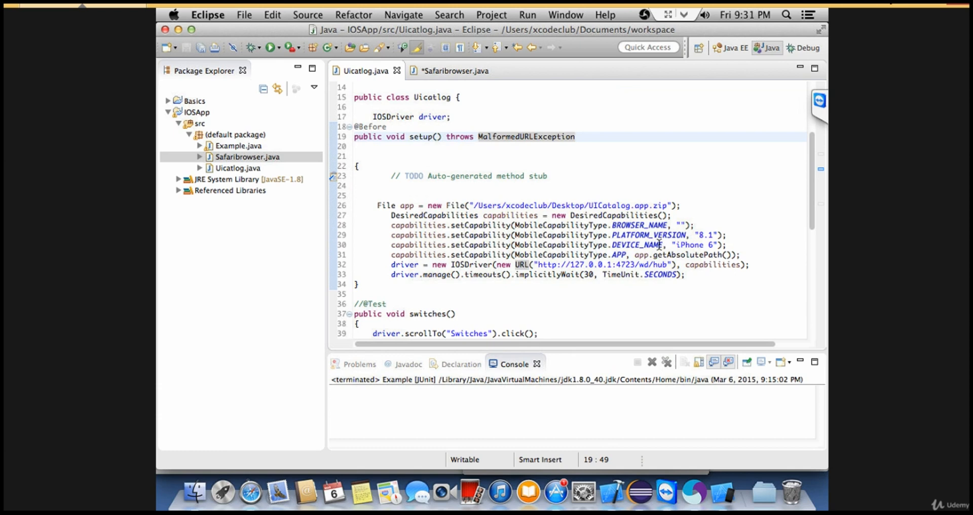
mouse_move(551, 225)
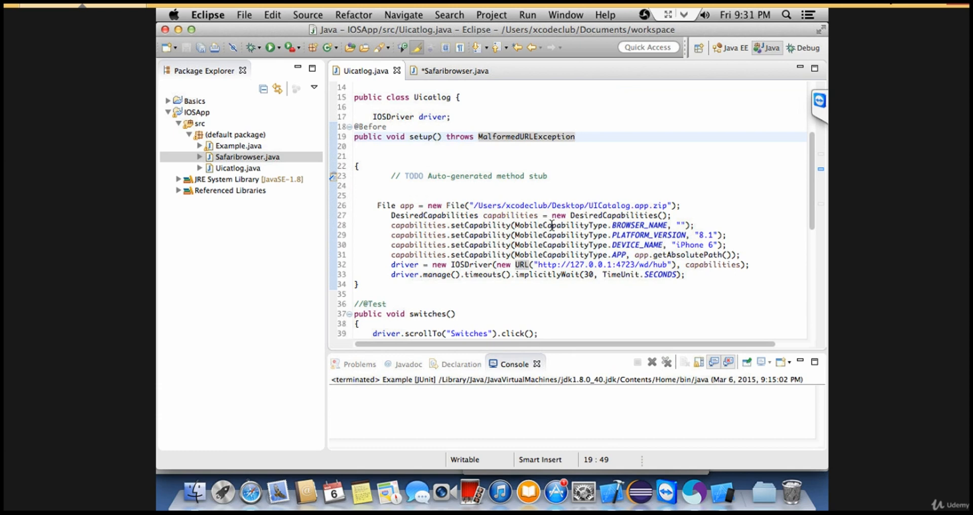
click(642, 255)
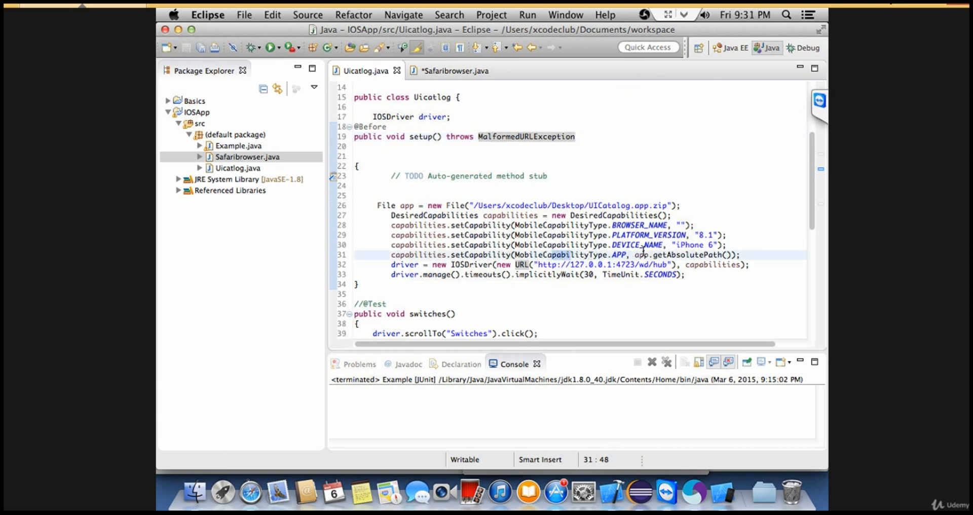
mouse_move(642, 255)
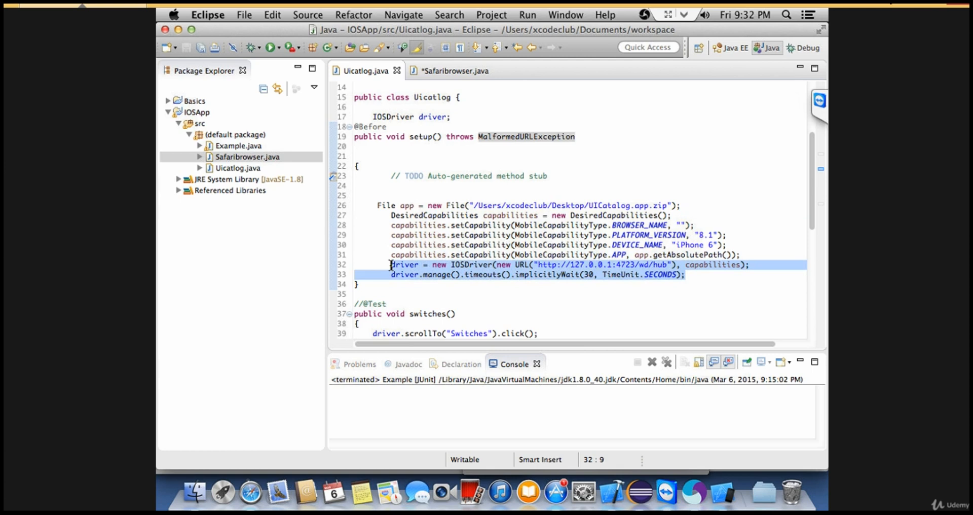
right_click(406, 268)
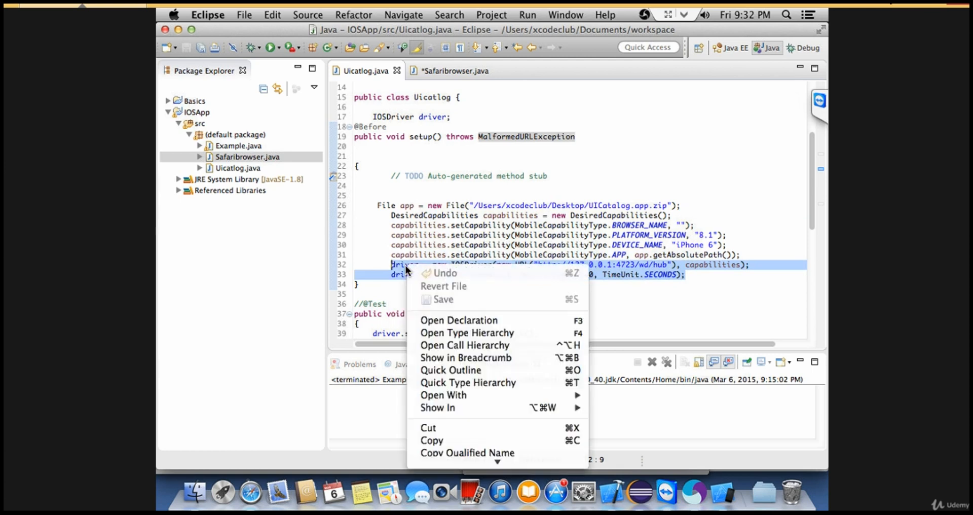
mouse_move(432, 440)
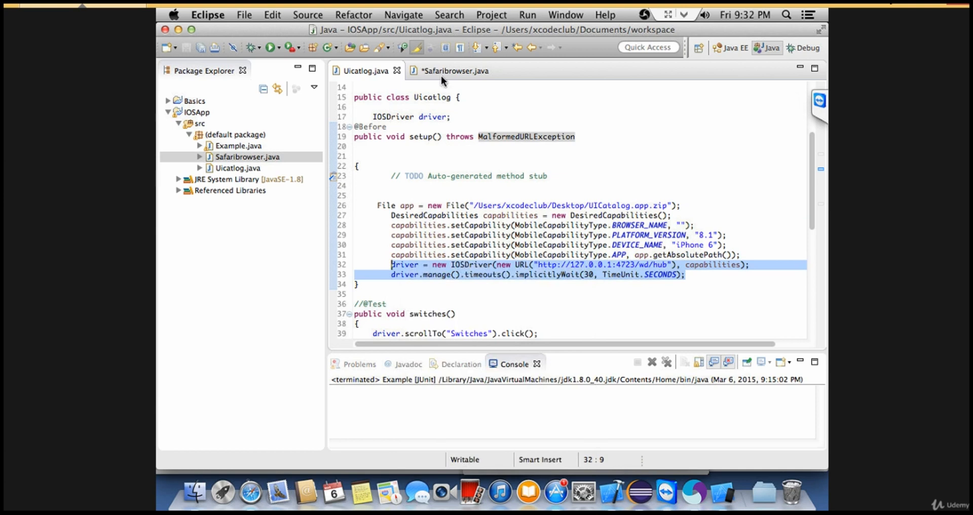
click(453, 70)
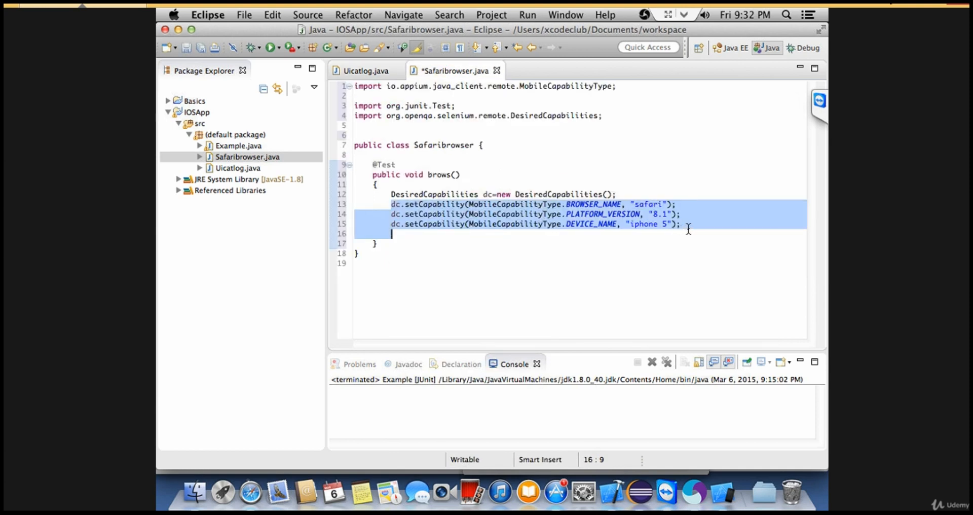
click(469, 239)
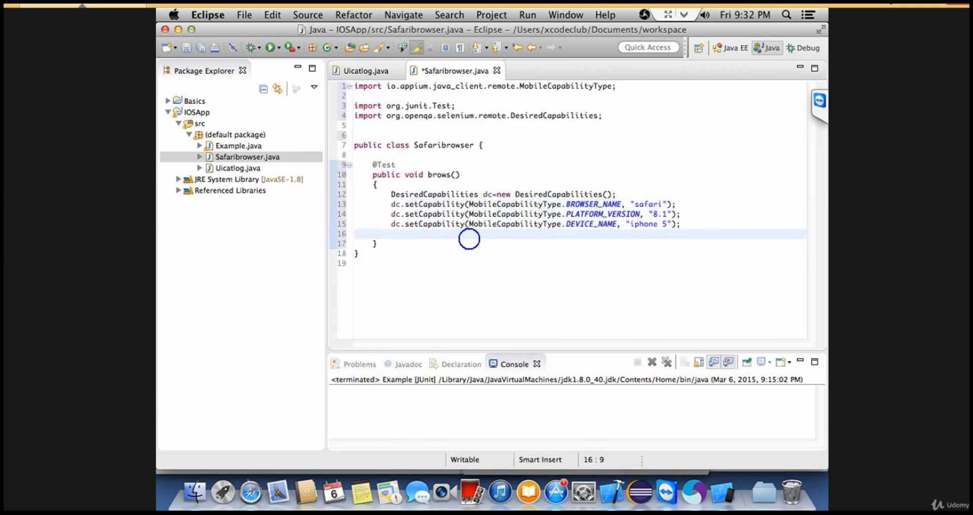
right_click(468, 238)
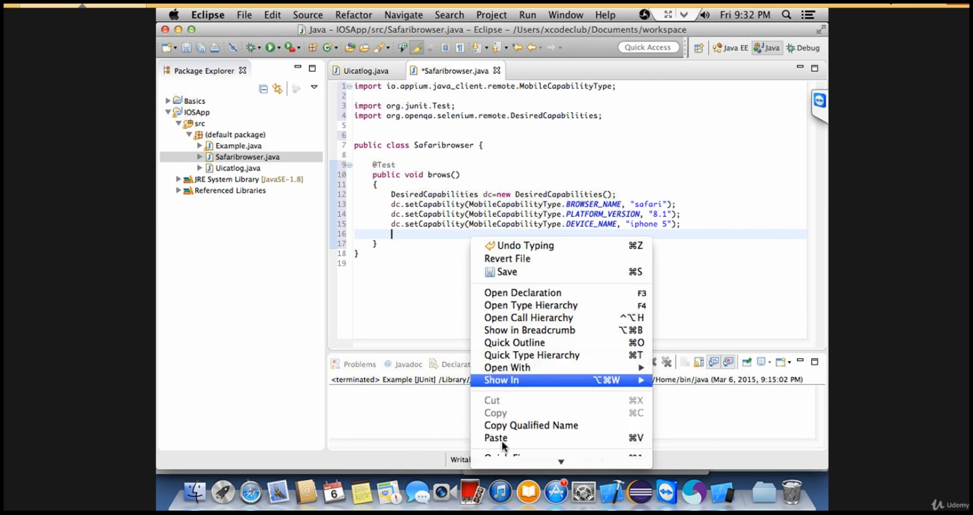
click(495, 437)
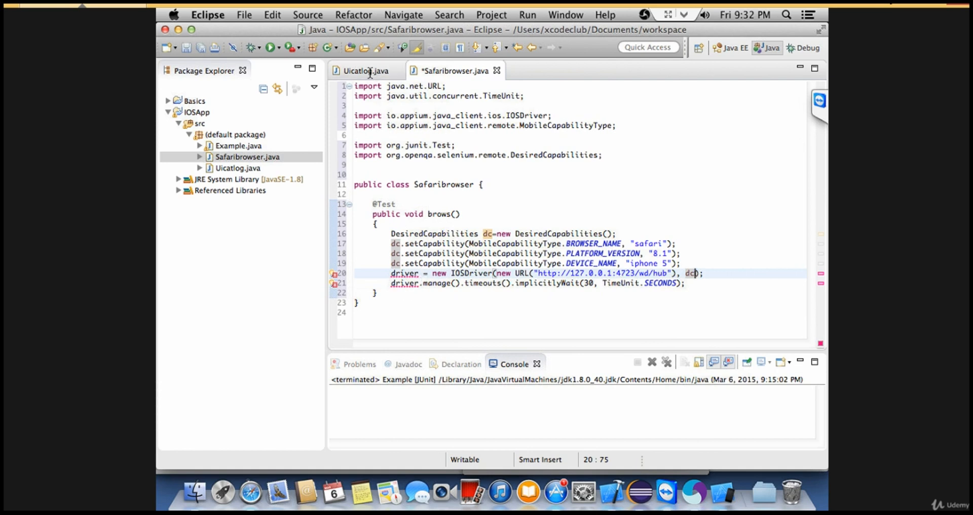
Paste an IOSDriver driver field from Uicatlog and make brows() throw MalformedURLException.
click(365, 70)
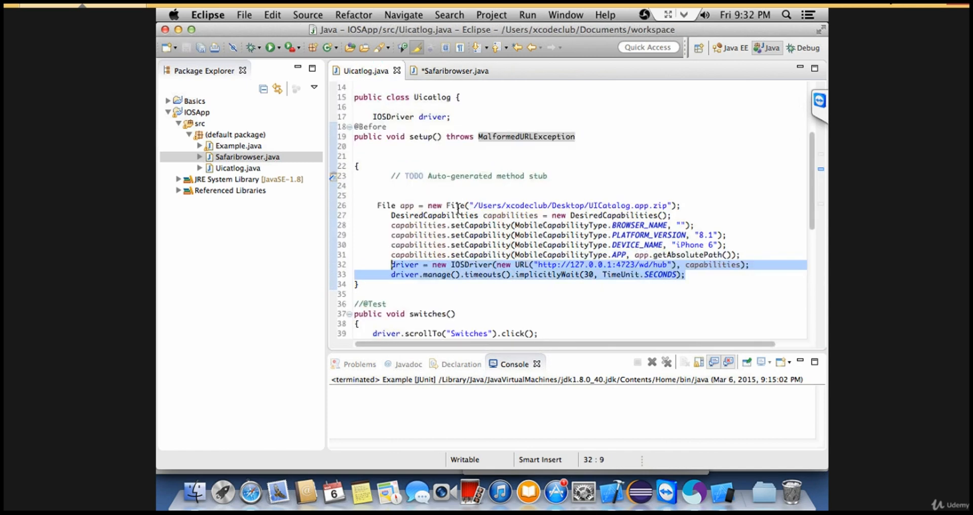
click(436, 117)
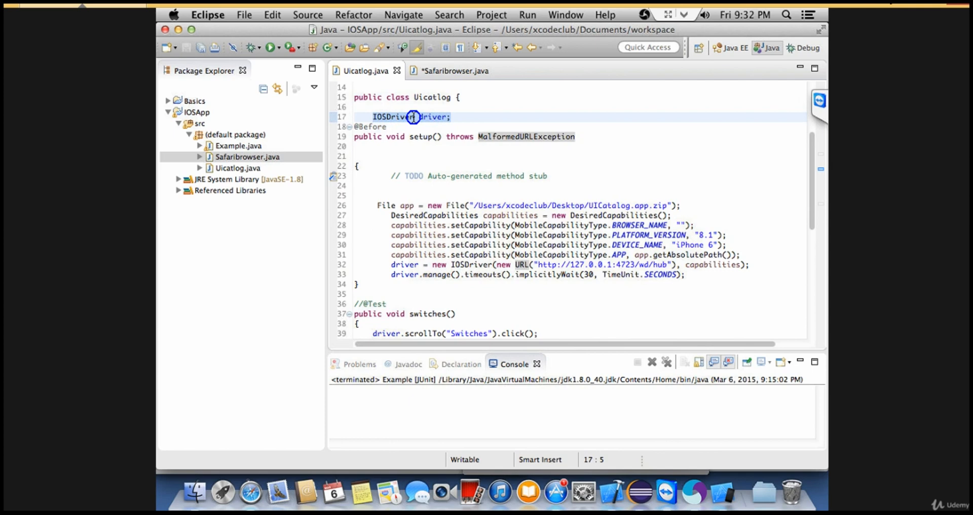
right_click(413, 117)
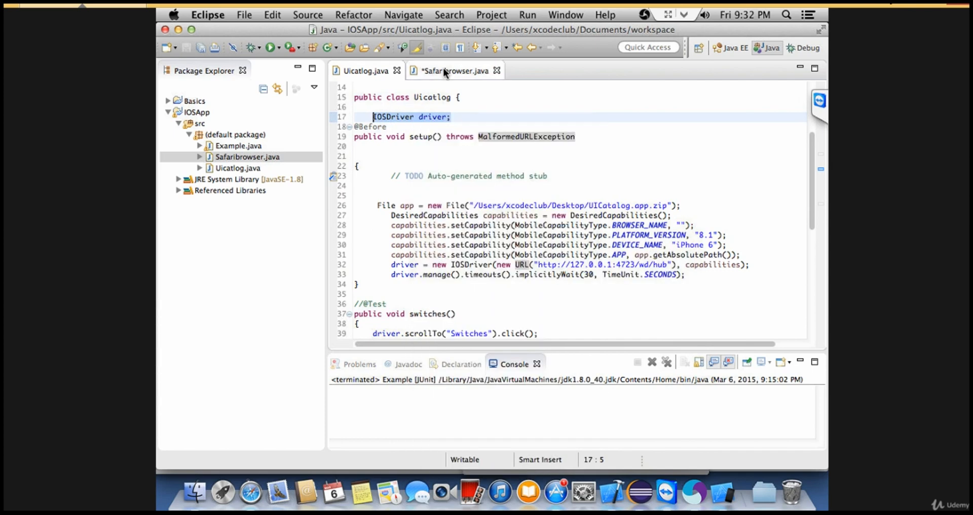
click(454, 70)
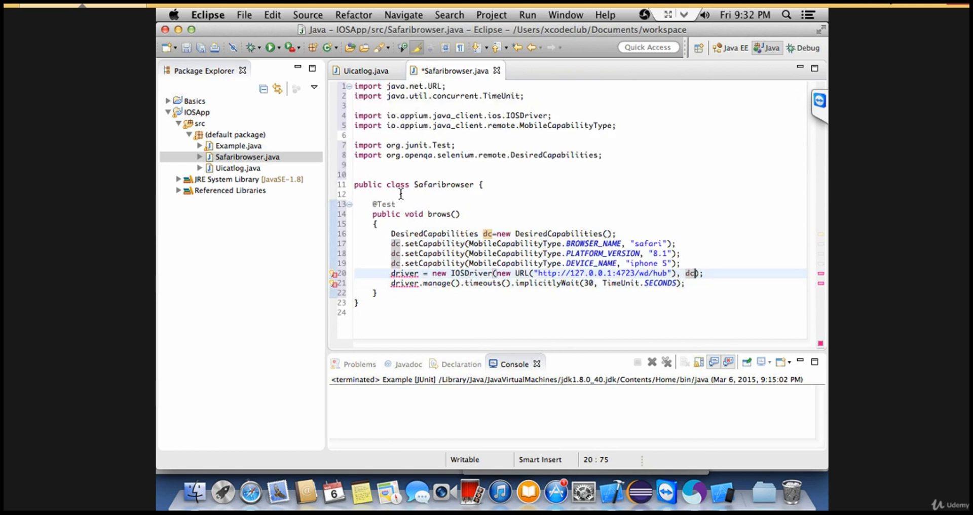
right_click(400, 194)
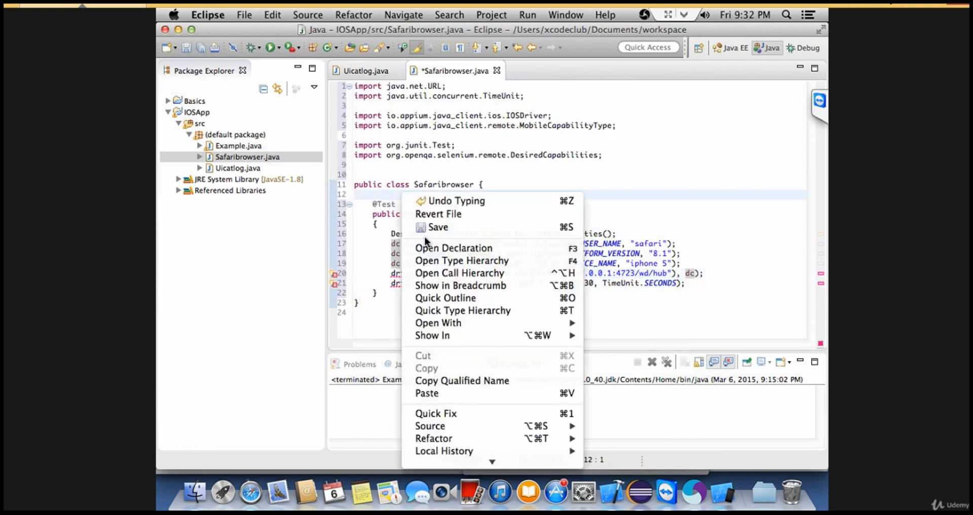
mouse_move(432, 392)
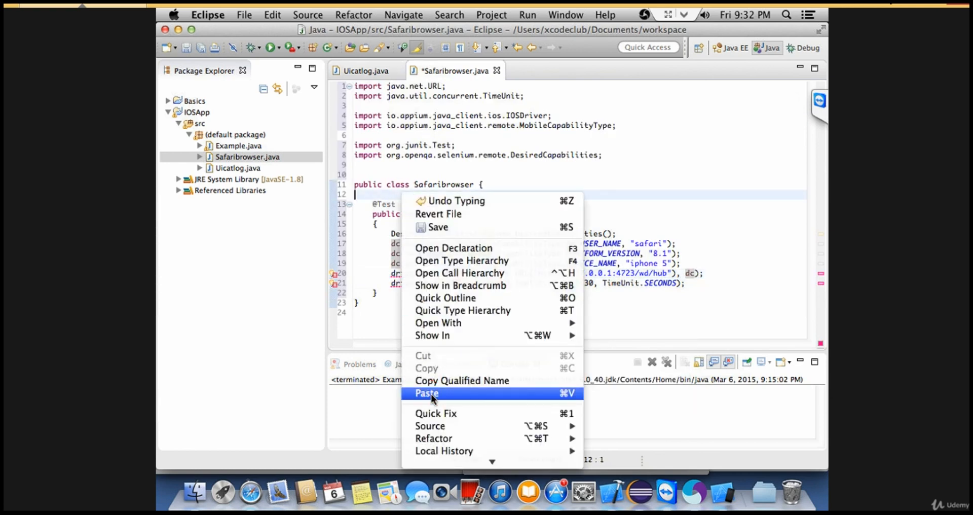
click(427, 393)
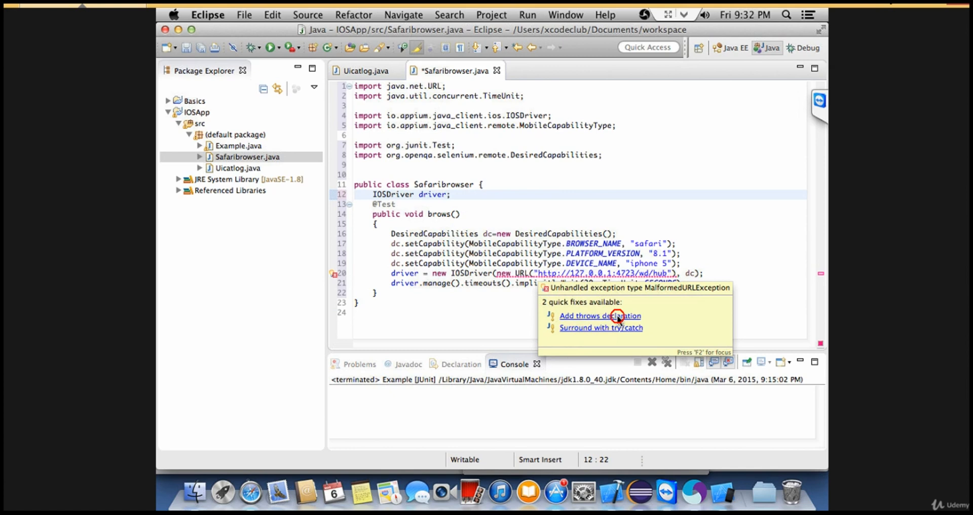
click(600, 316)
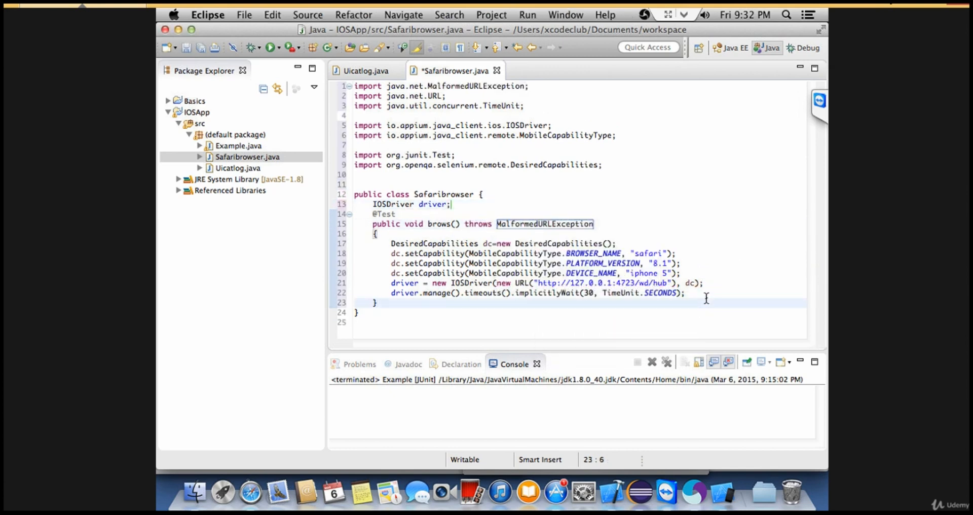
key(Return)
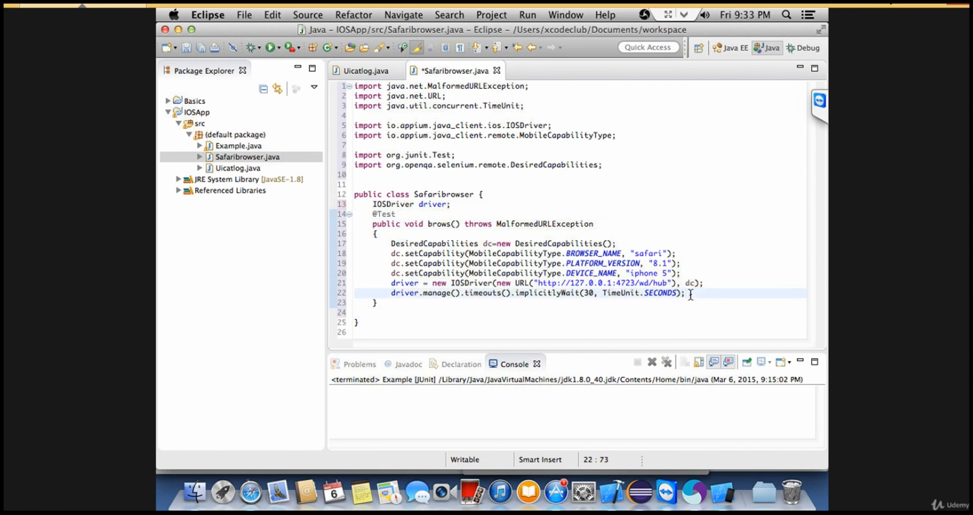
text(driver)
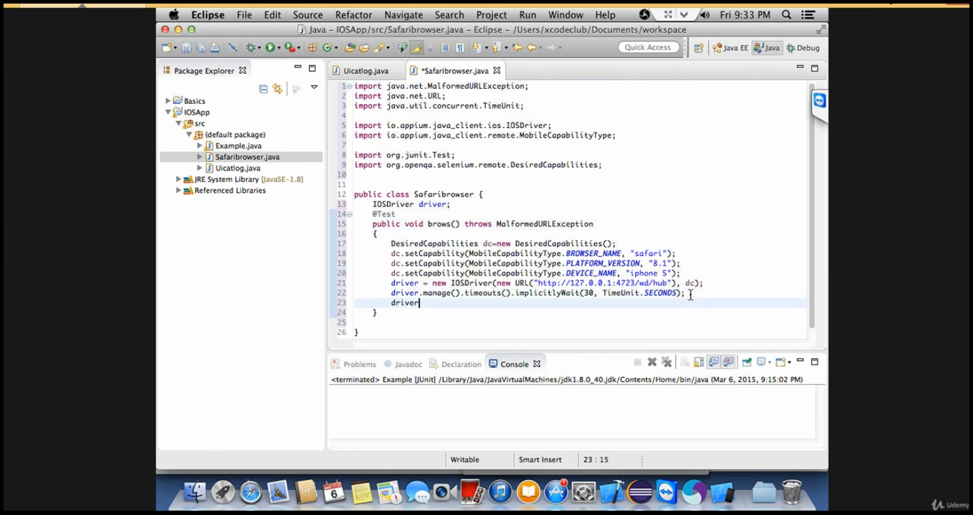
text(.get("");)
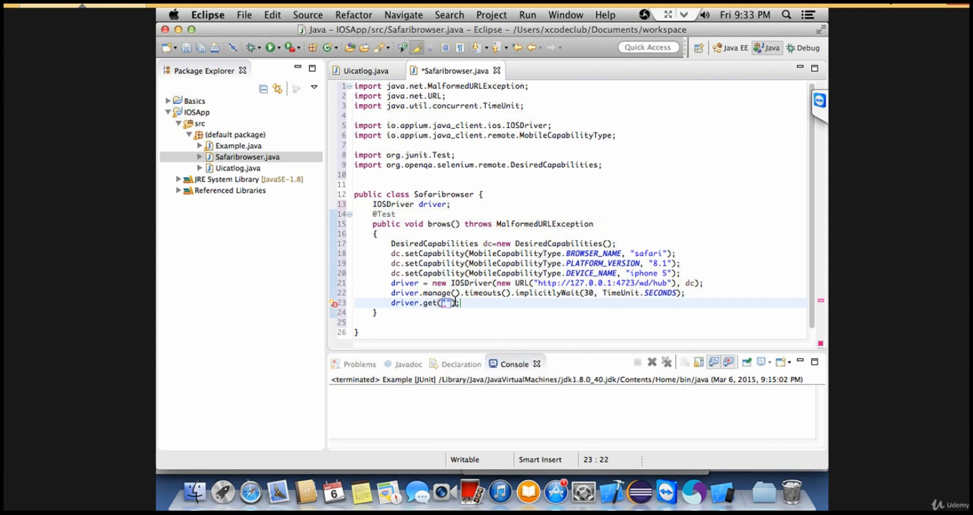
text(http://gmail.c)
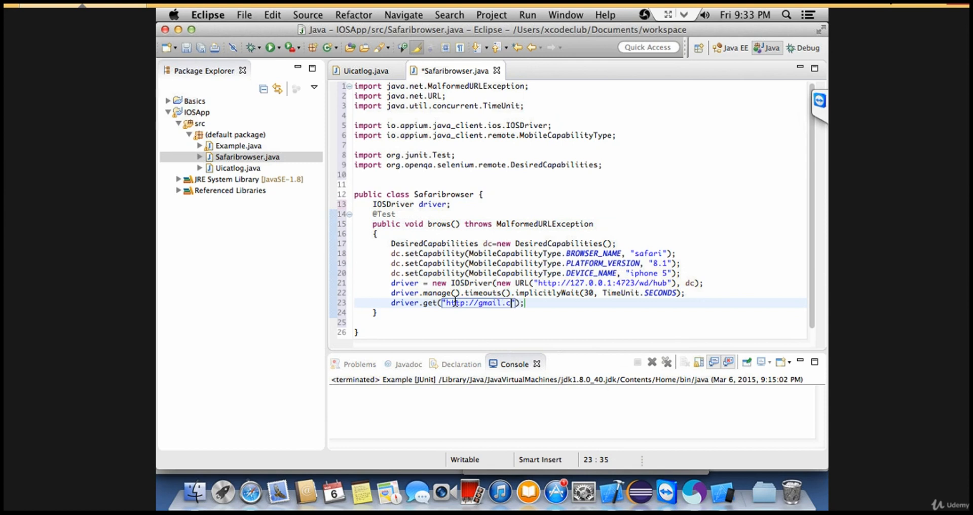
text(om)
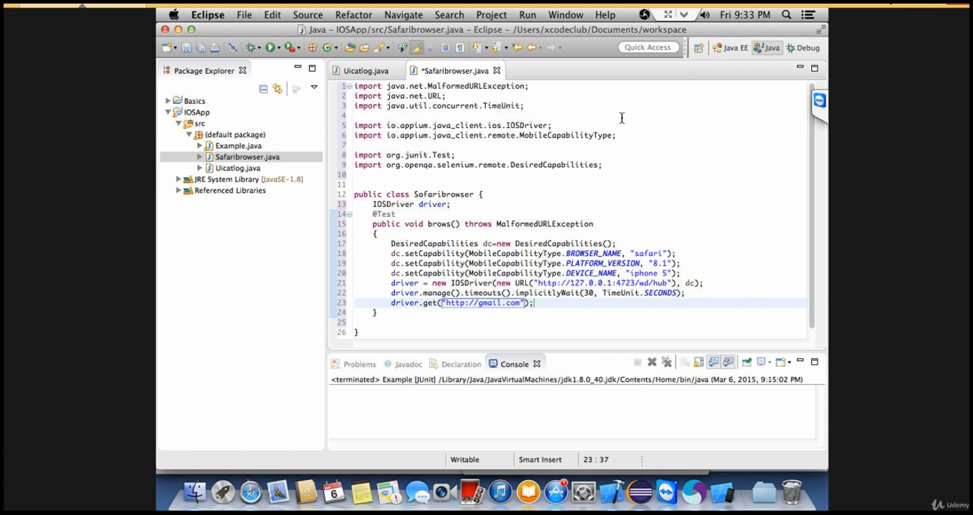
mouse_move(497, 274)
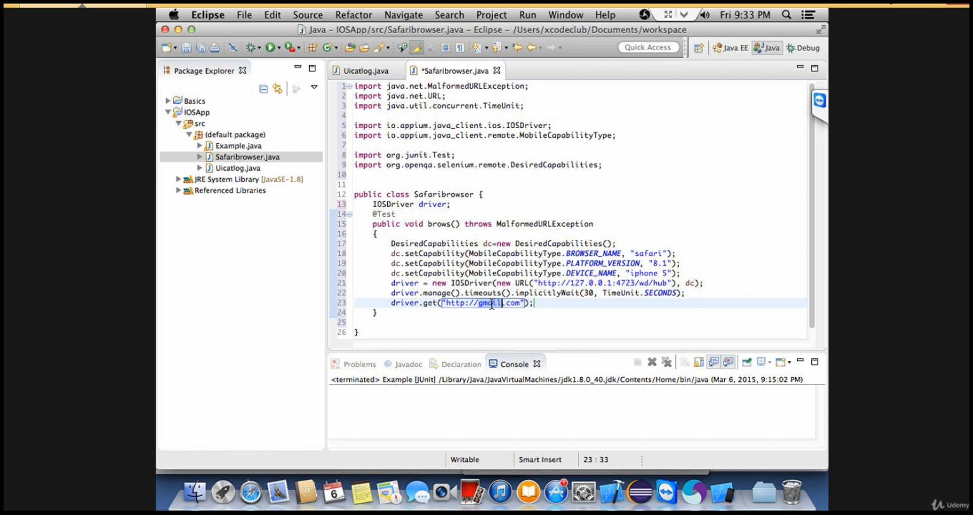
mouse_move(642, 125)
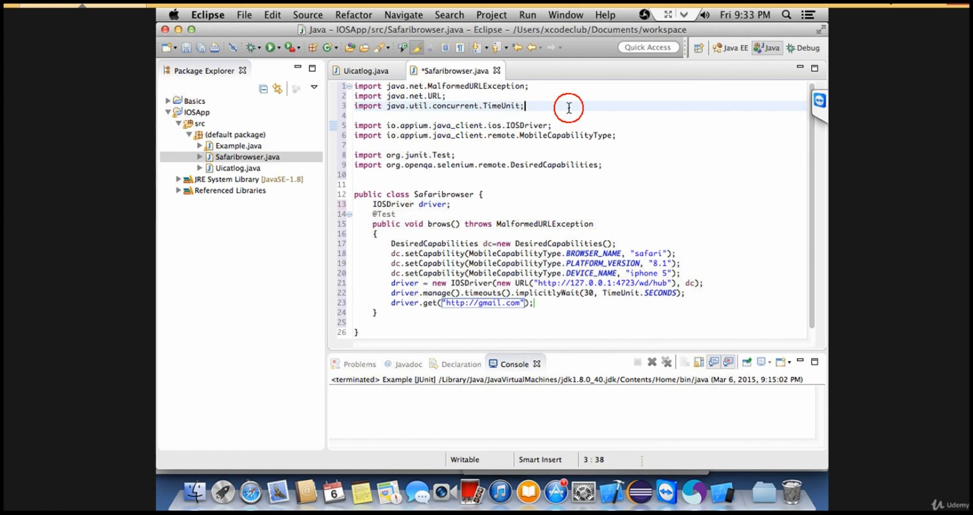
Run Safaribrowser as a JUnit test from the editor's context menu.
right_click(568, 107)
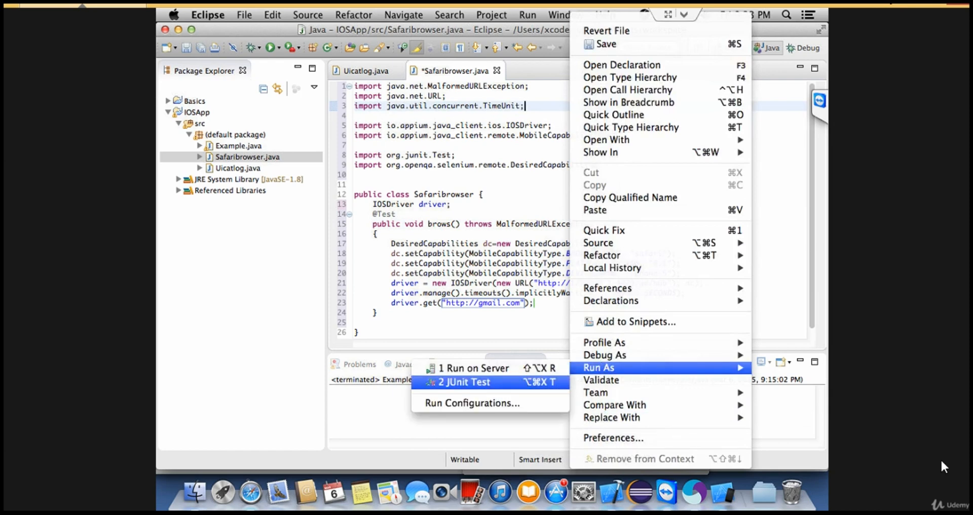
click(464, 382)
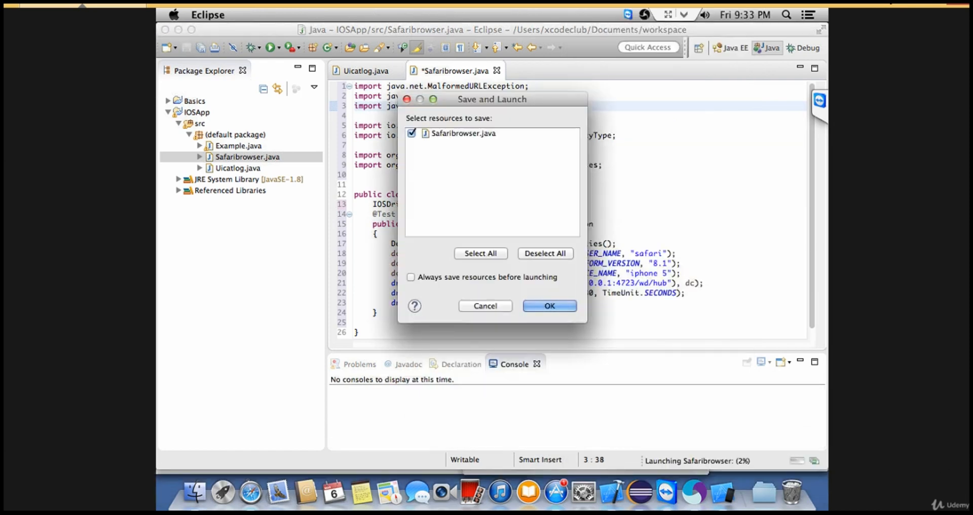